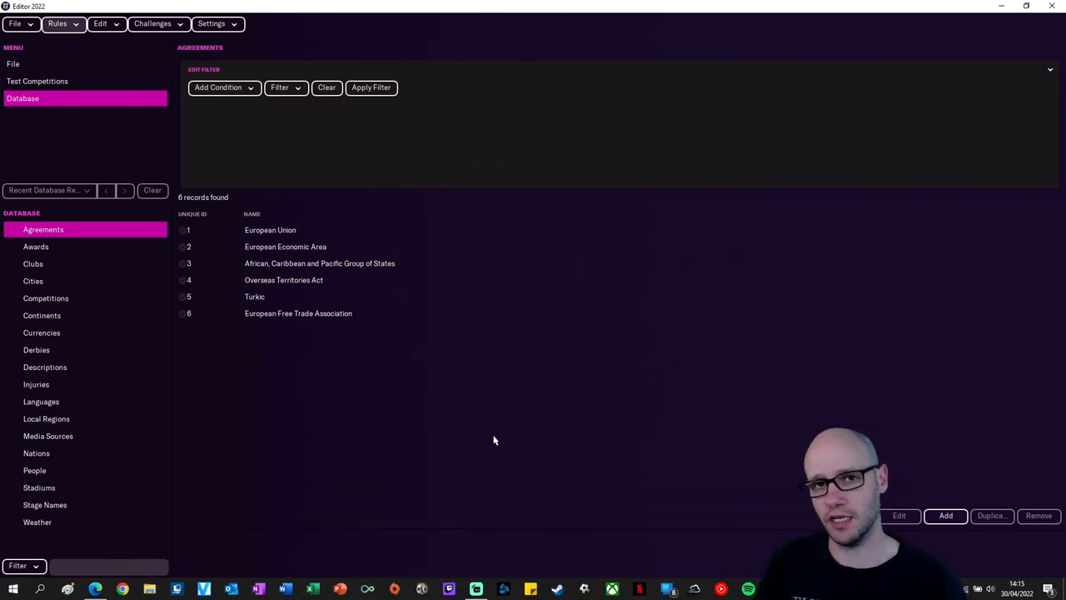
Start new nation rules and choose England as the nation
click(57, 23)
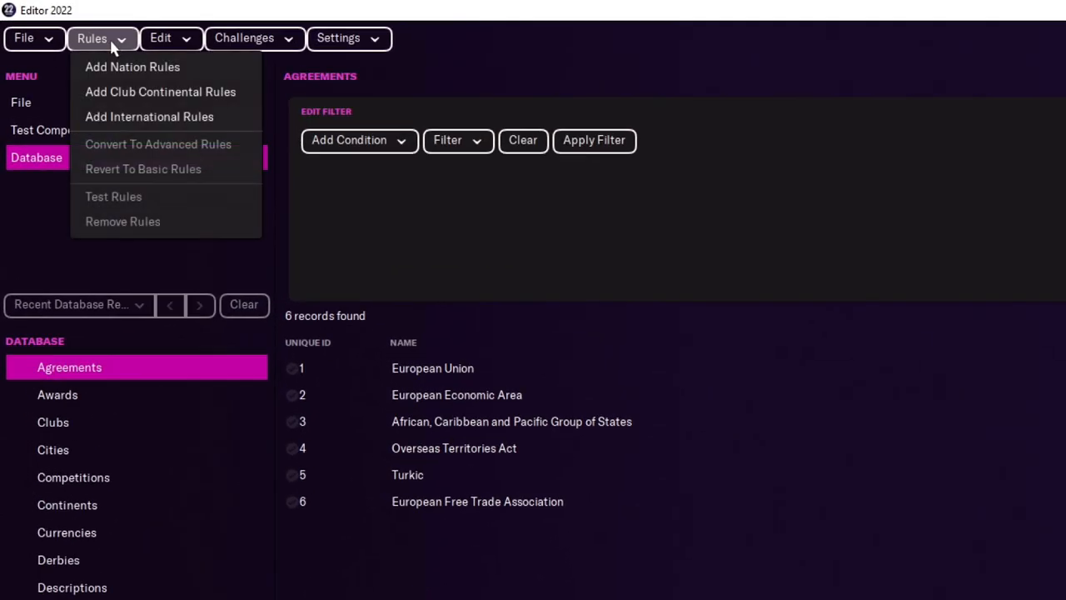
mouse_move(133, 67)
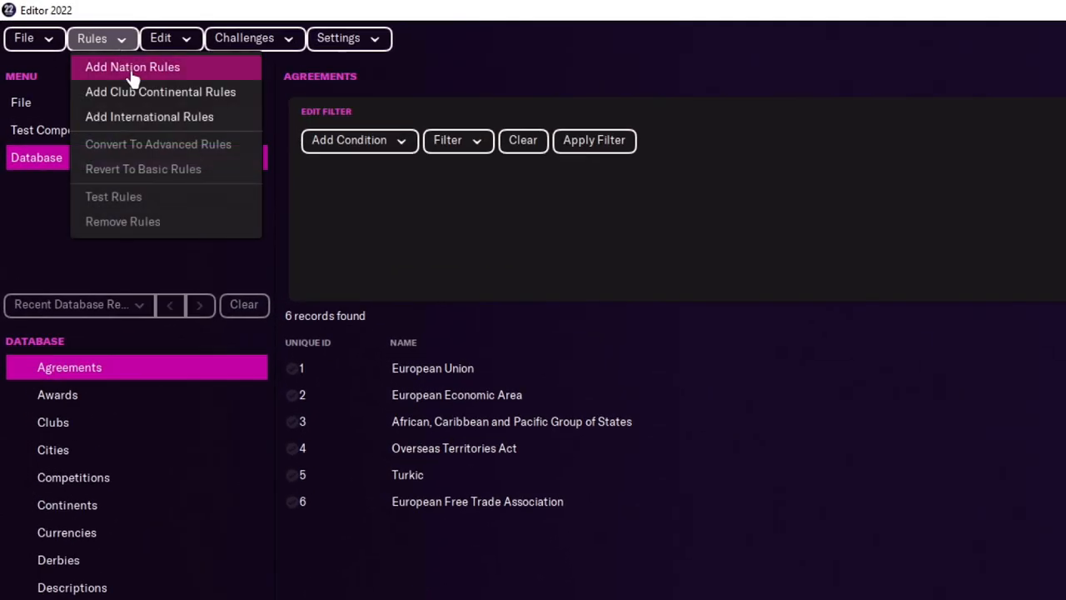
click(133, 67)
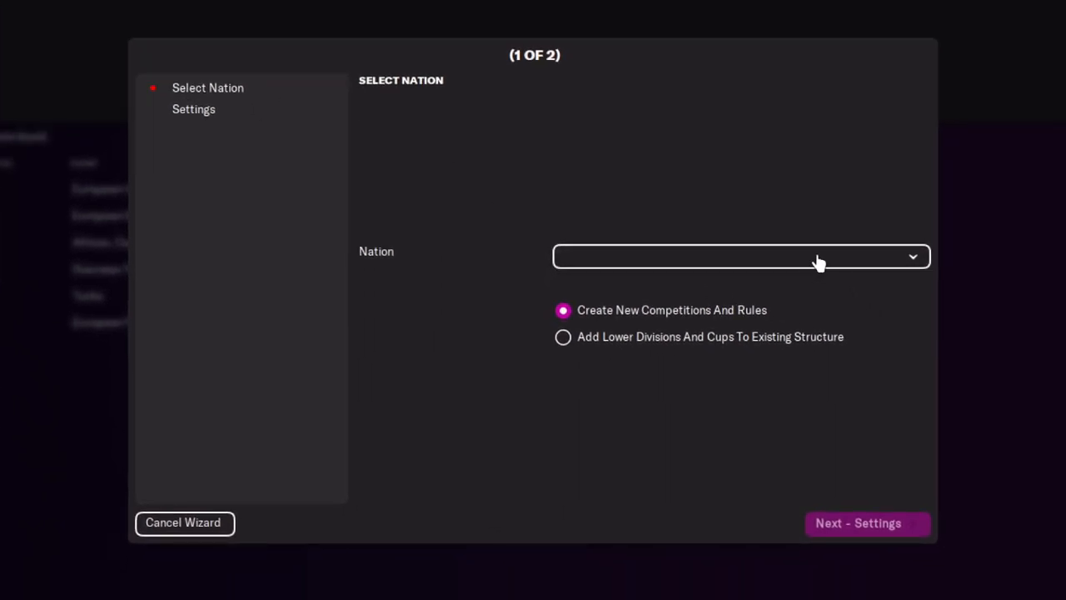
click(739, 256)
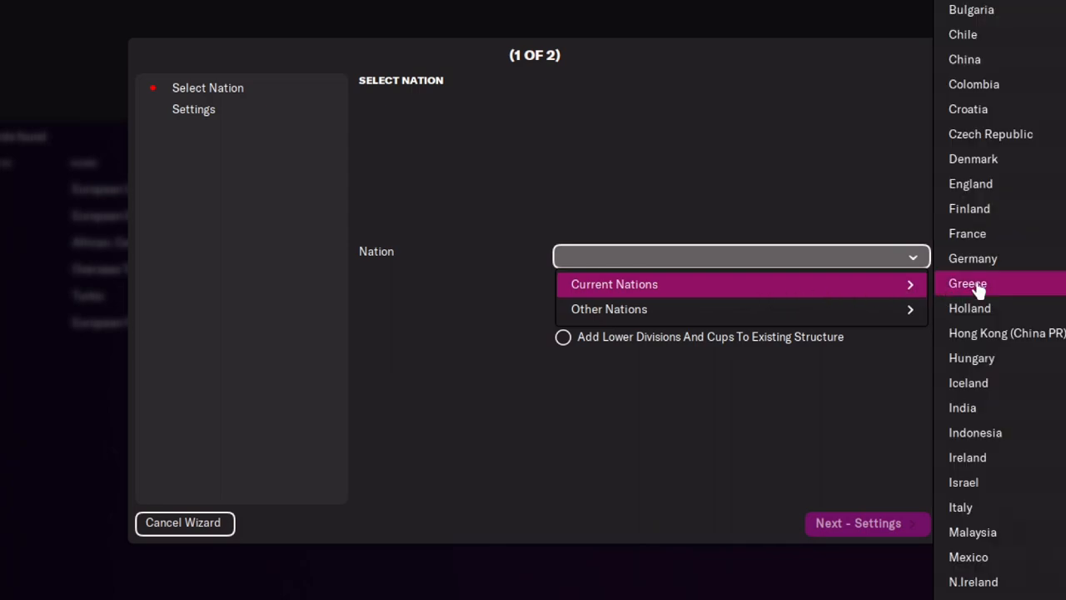
click(969, 183)
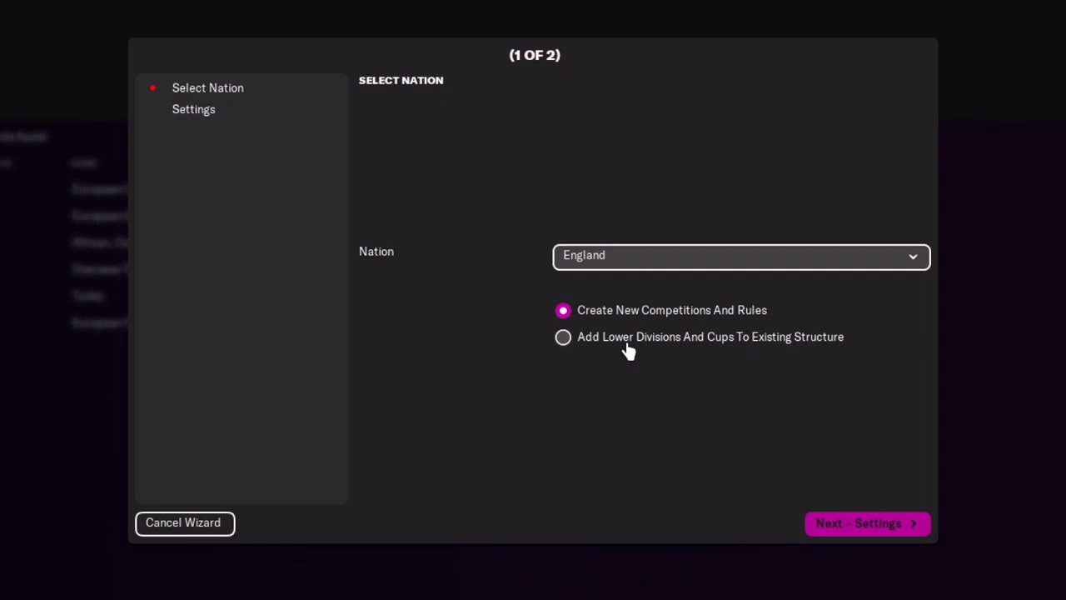
Choose 'Add Lower Divisions And Cups To Existing Structure' and finish creating the rules
click(563, 336)
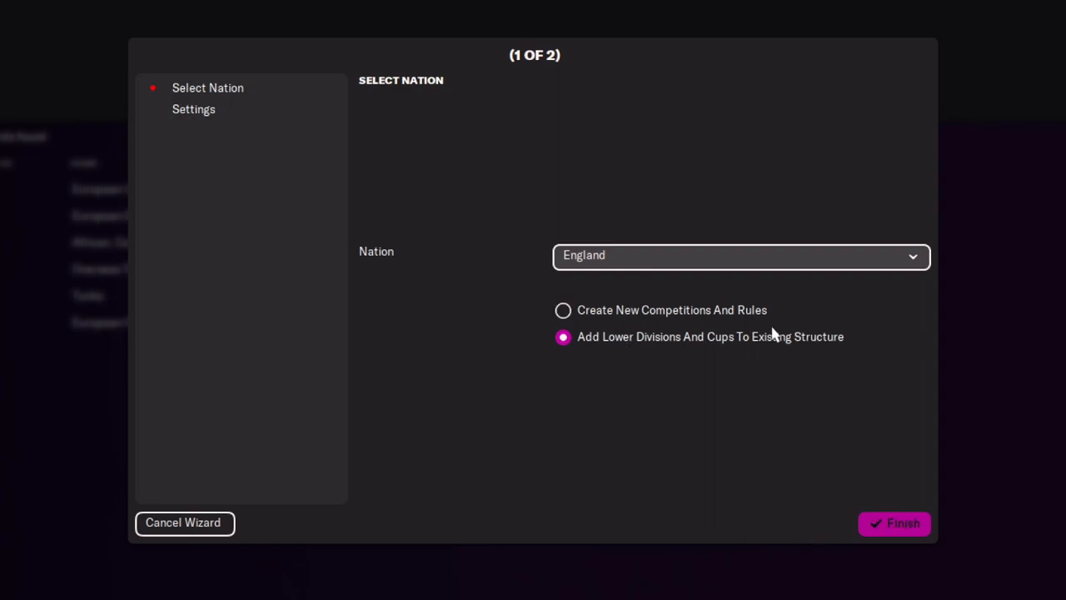
mouse_move(881, 548)
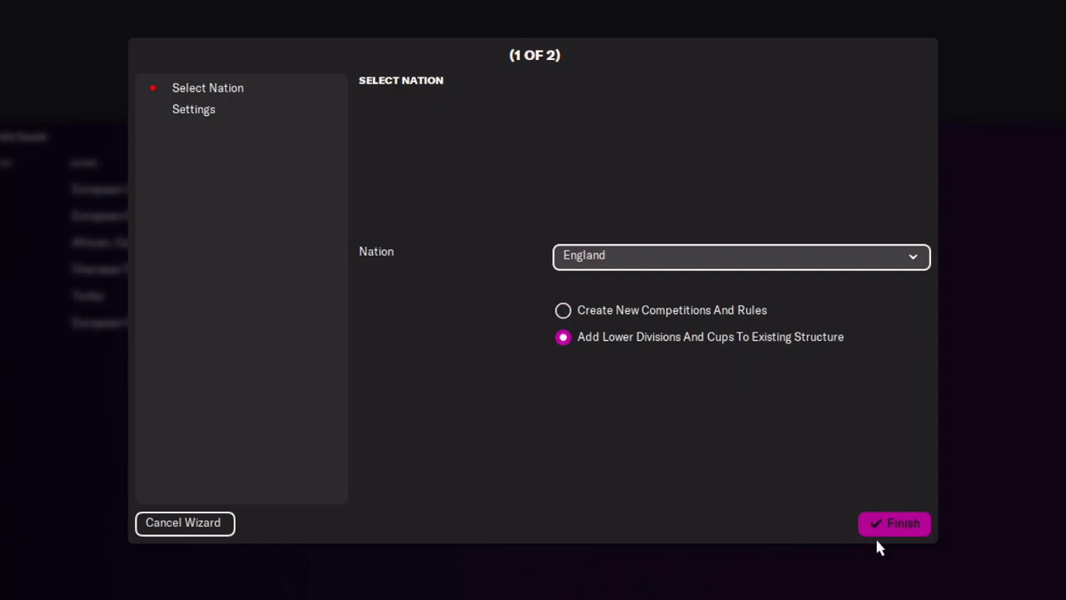
click(894, 523)
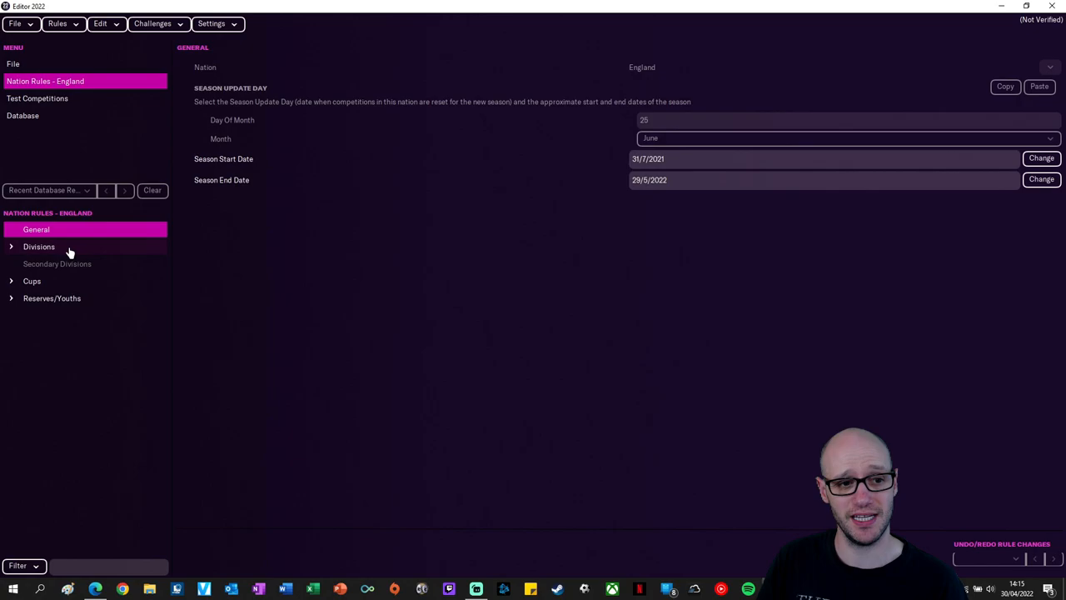
click(38, 246)
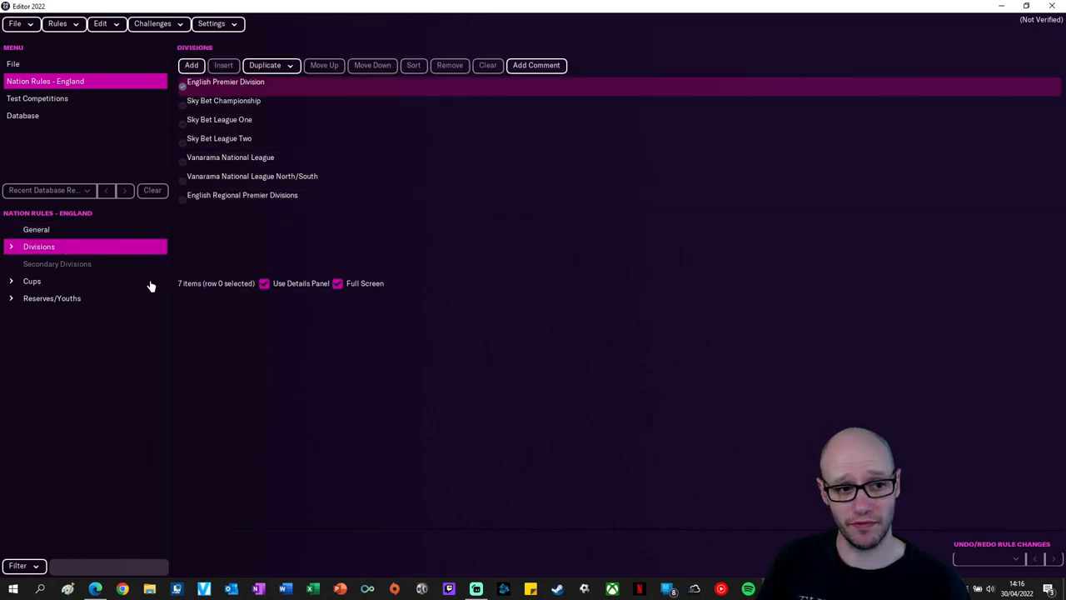
click(51, 298)
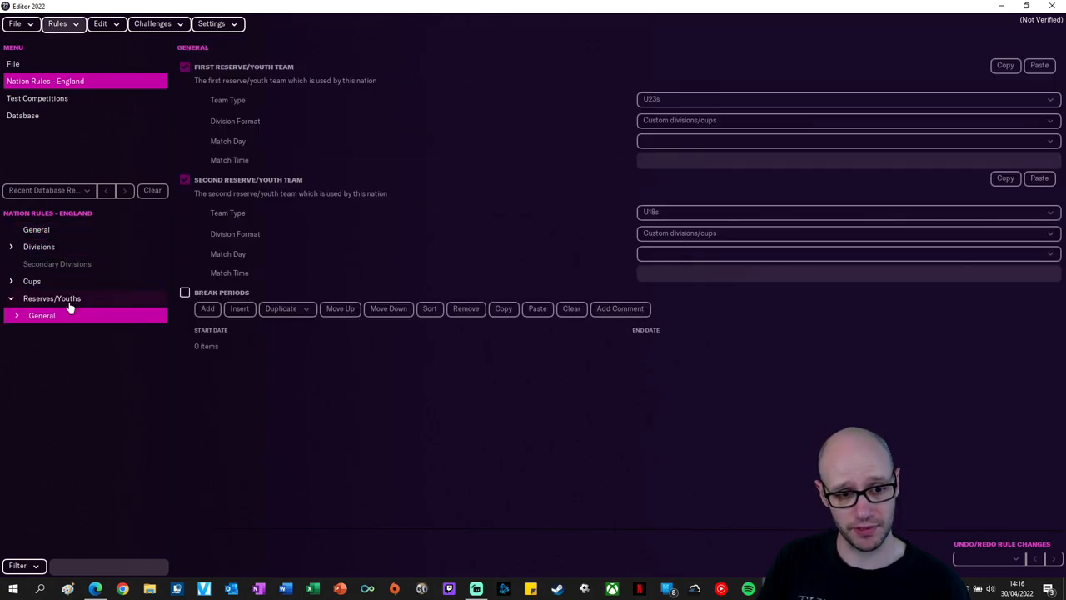
click(41, 315)
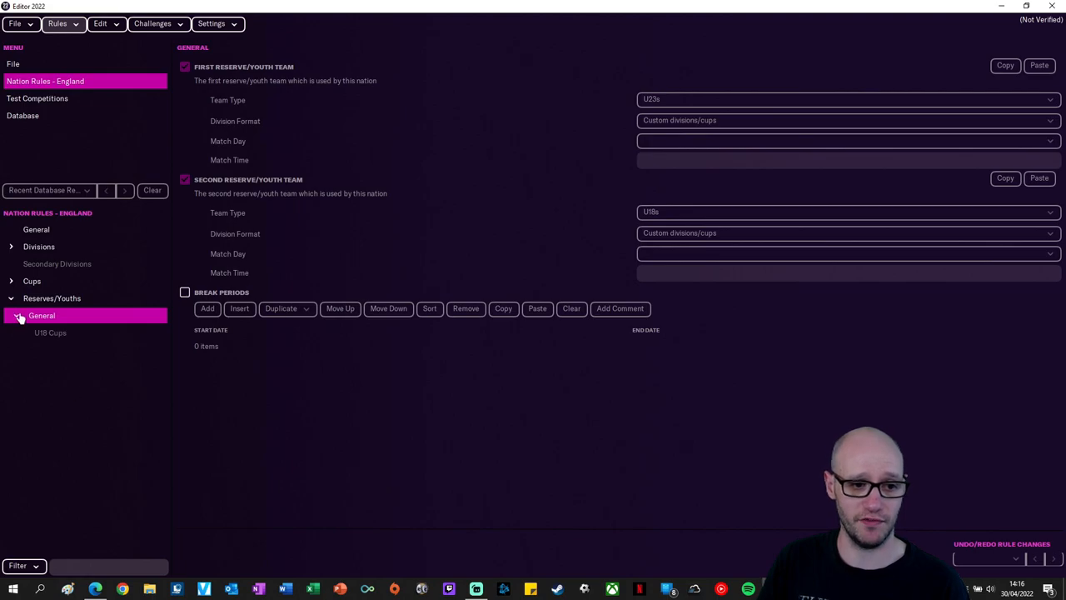
click(50, 333)
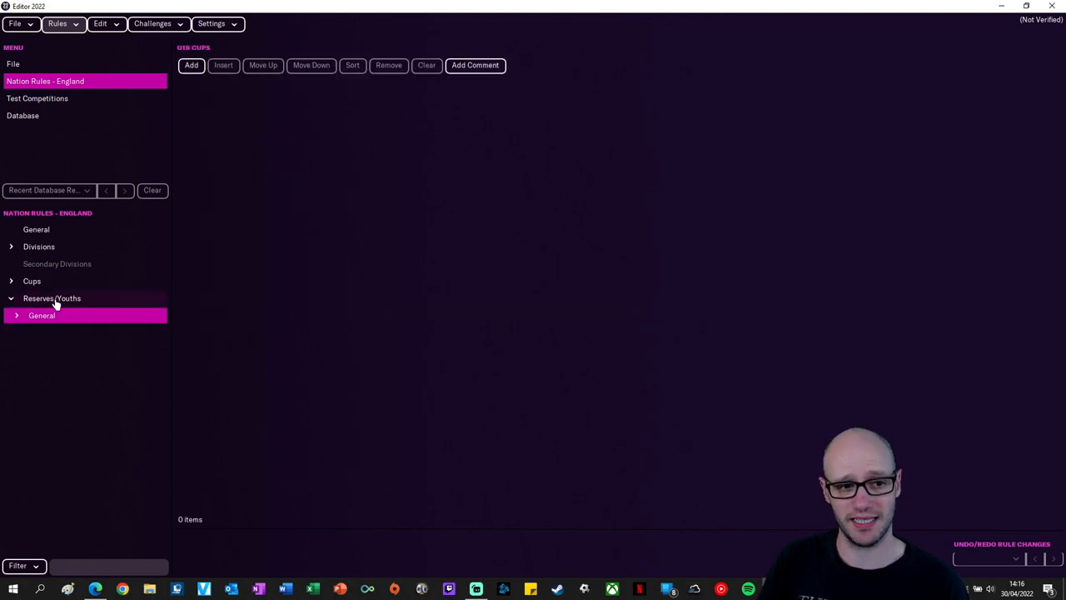
click(36, 229)
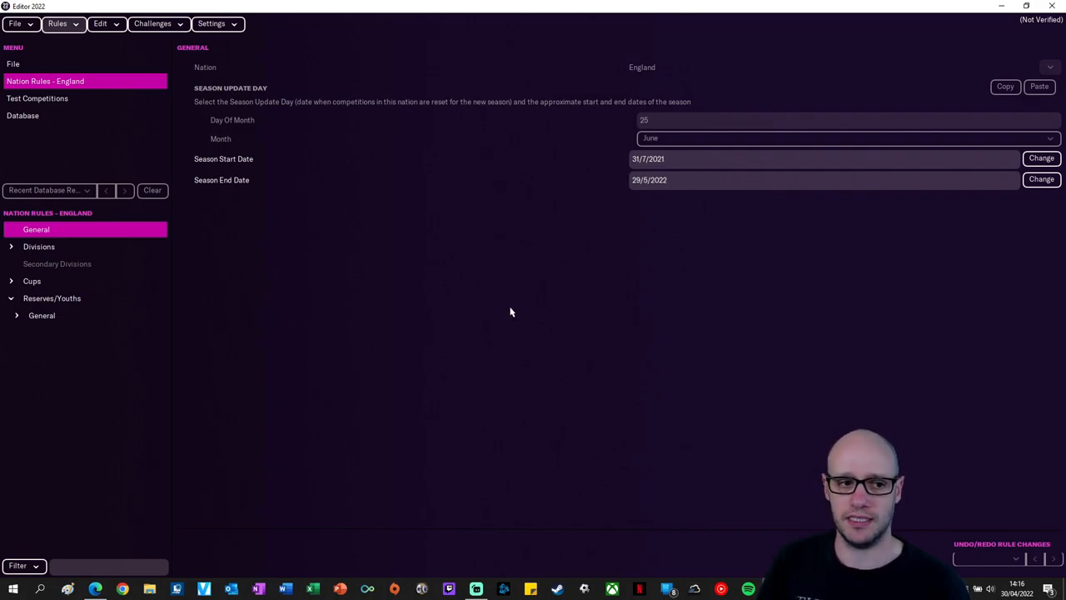
mouse_move(509, 298)
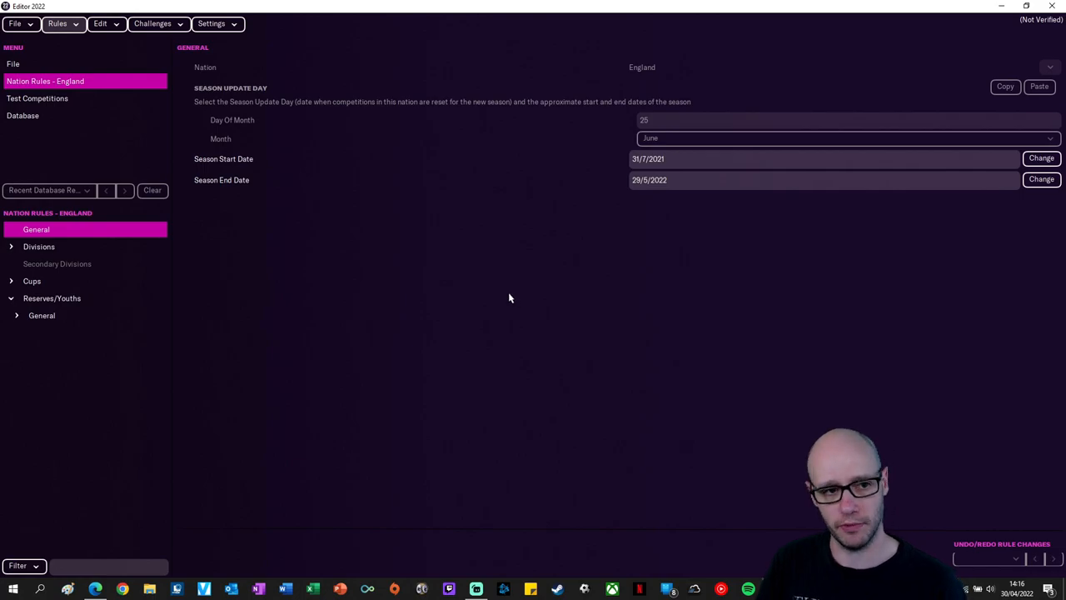
mouse_move(300, 176)
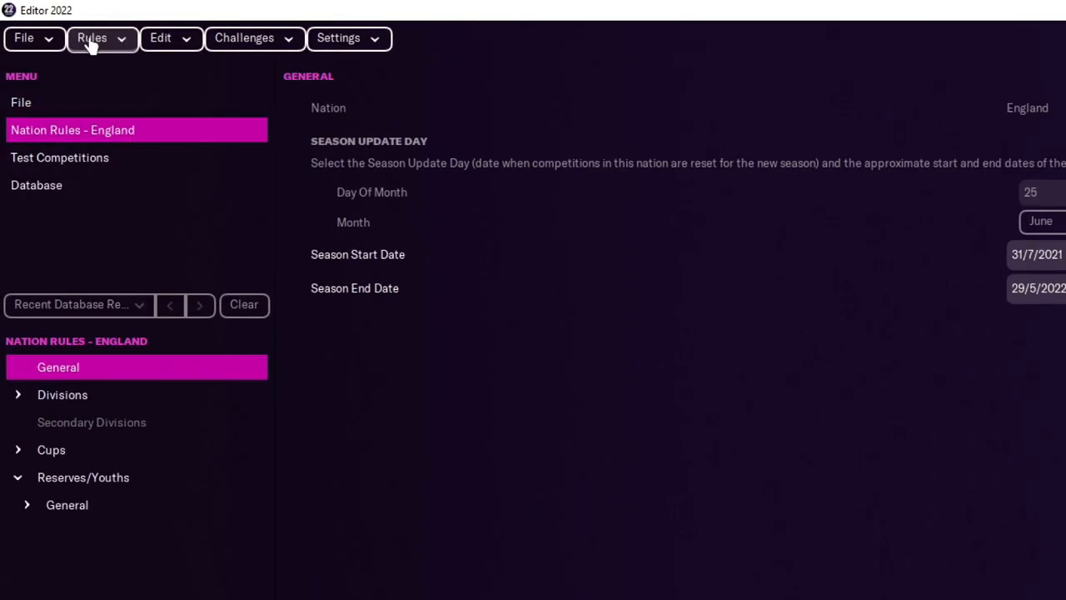
Convert the England nation rules to advanced rules and confirm the switch
click(92, 37)
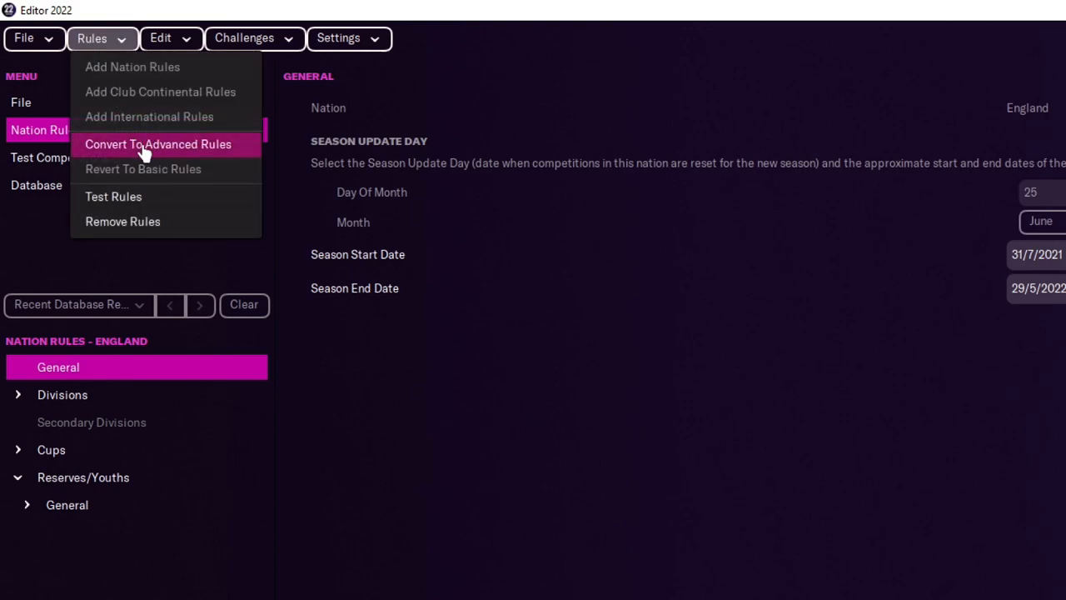
click(157, 143)
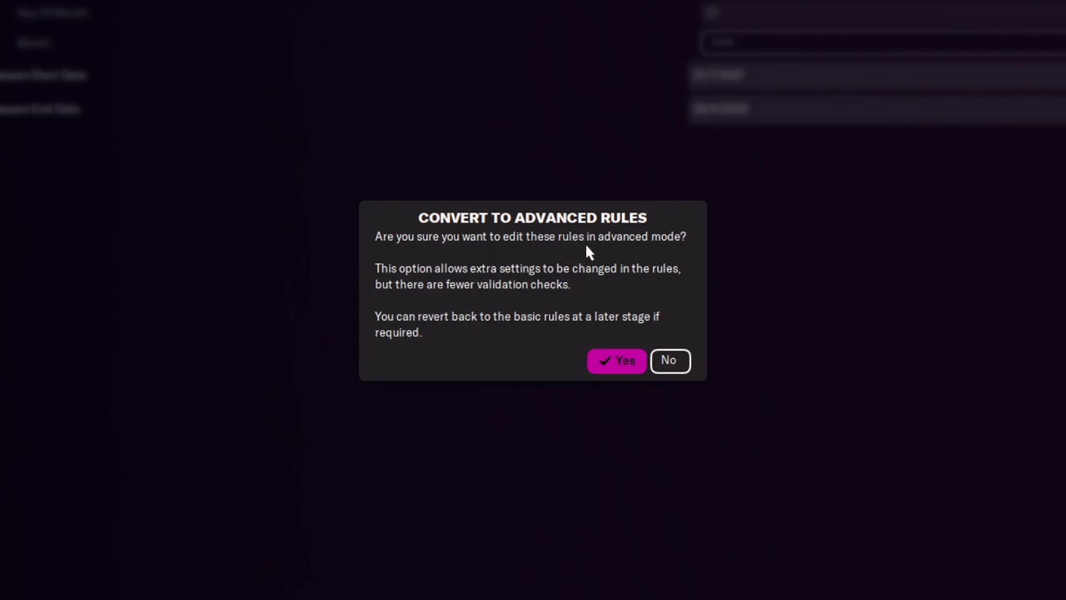
mouse_move(437, 310)
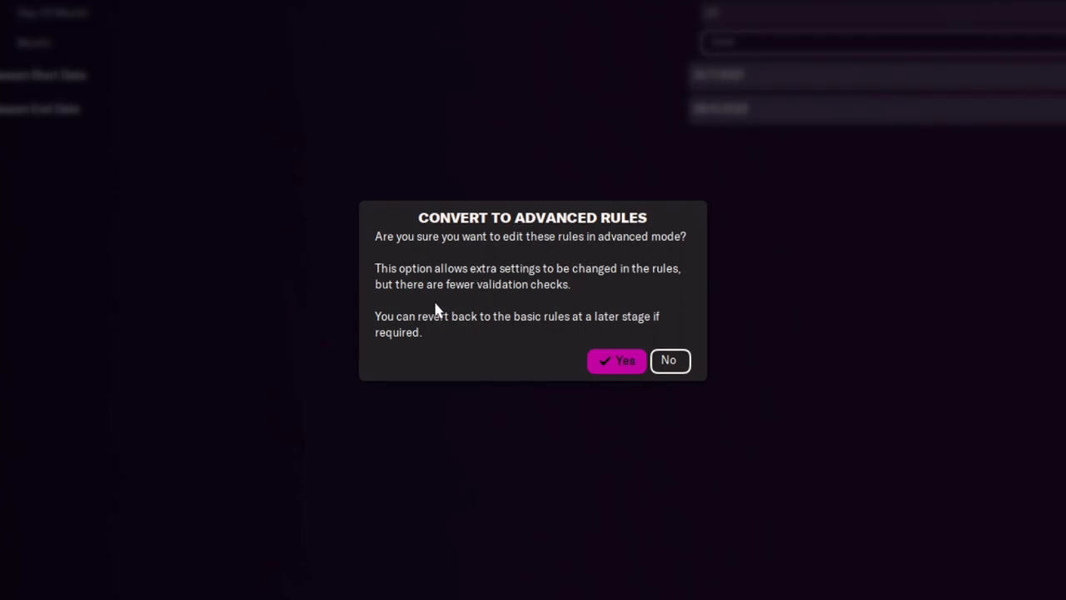
mouse_move(543, 286)
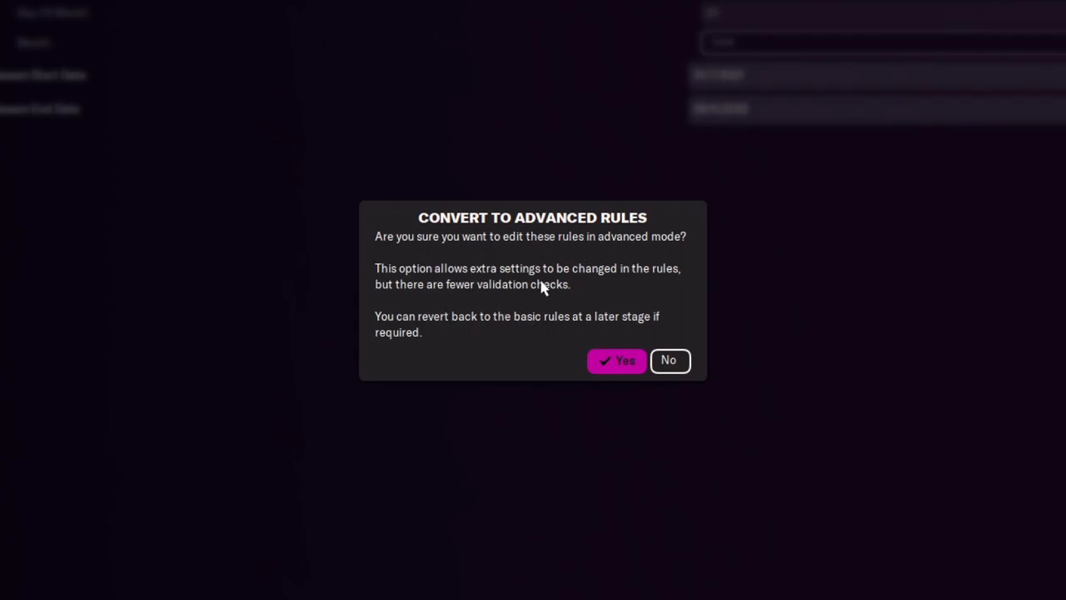
mouse_move(560, 313)
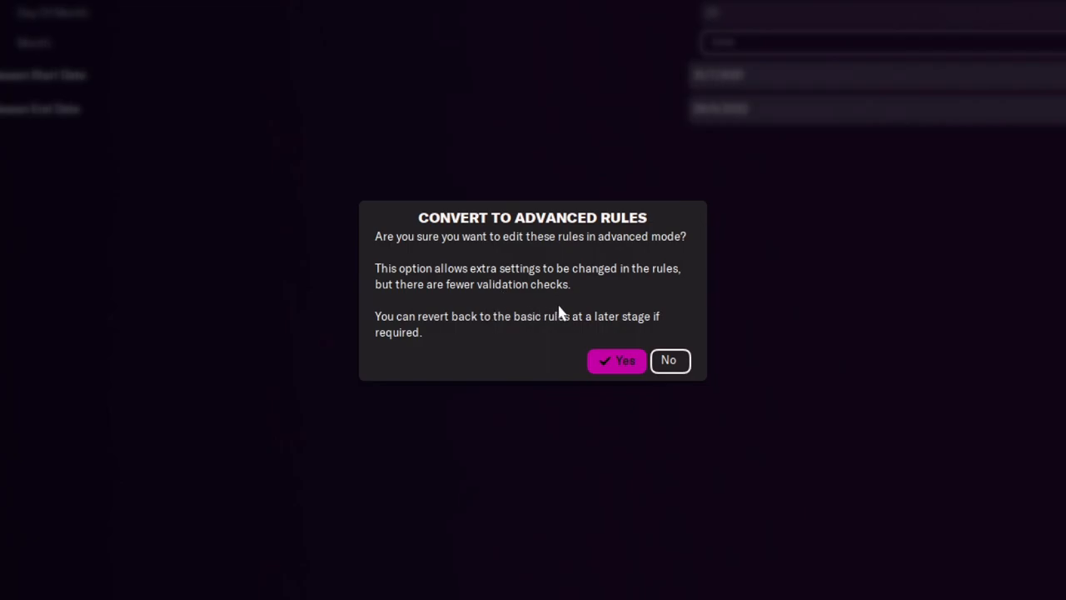
mouse_move(596, 333)
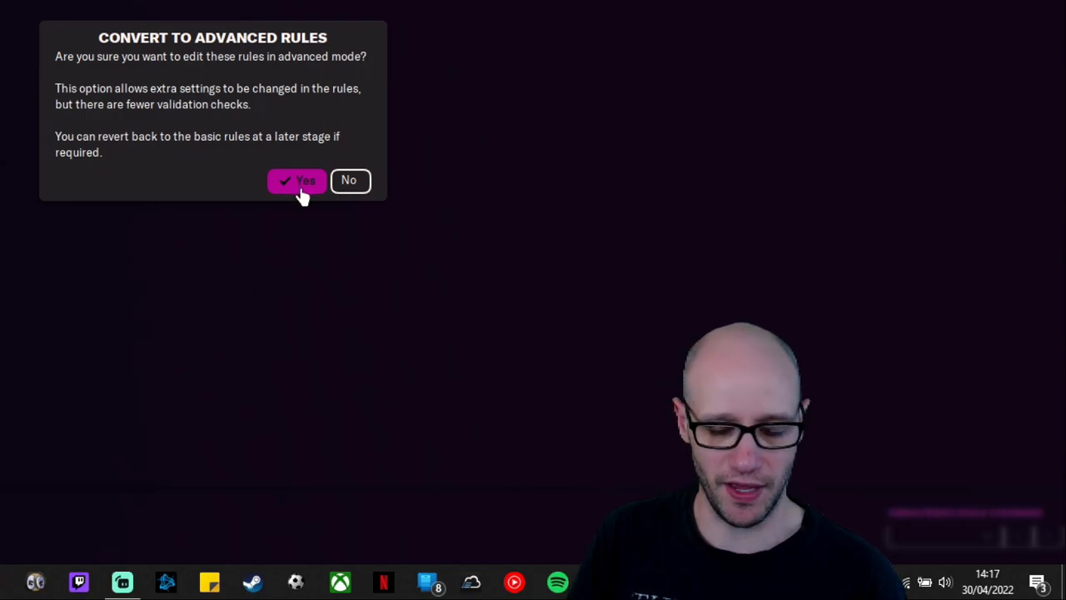
click(296, 180)
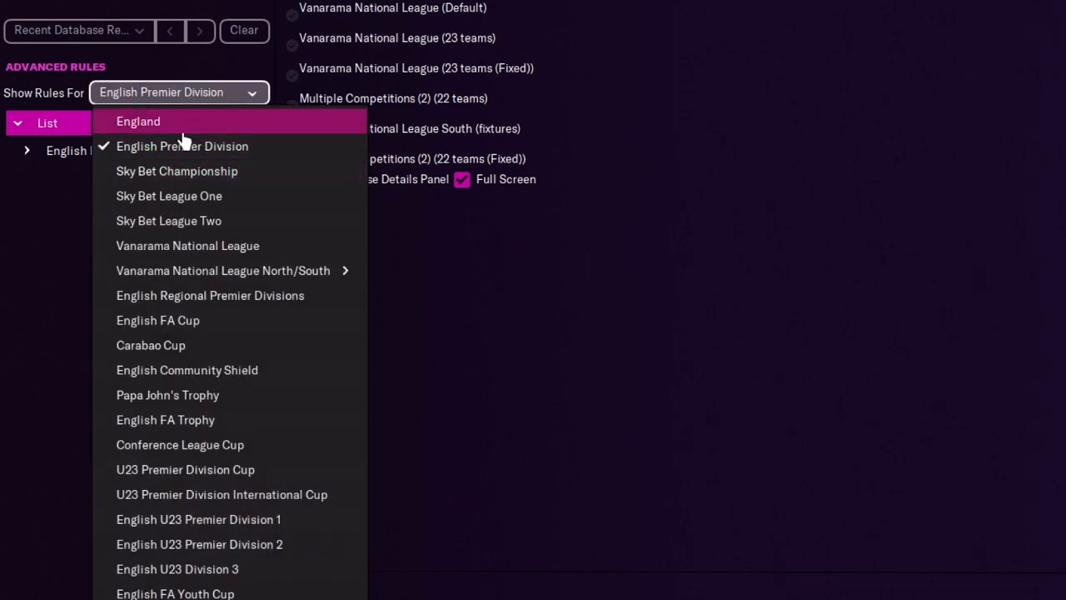
Expand the English Premier Division rules and show its league-stage settings
click(183, 146)
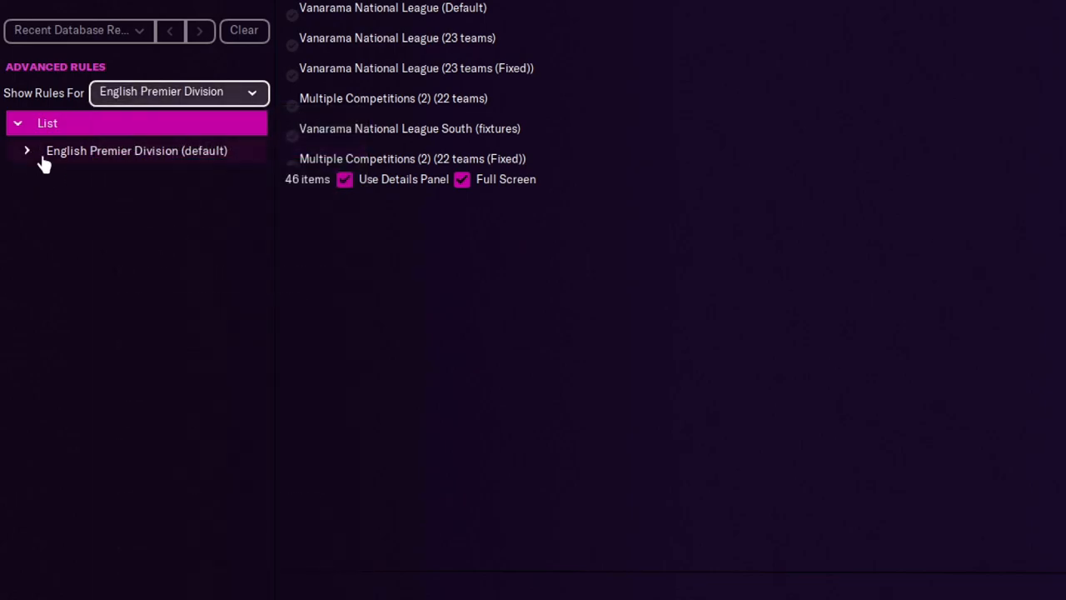
click(26, 150)
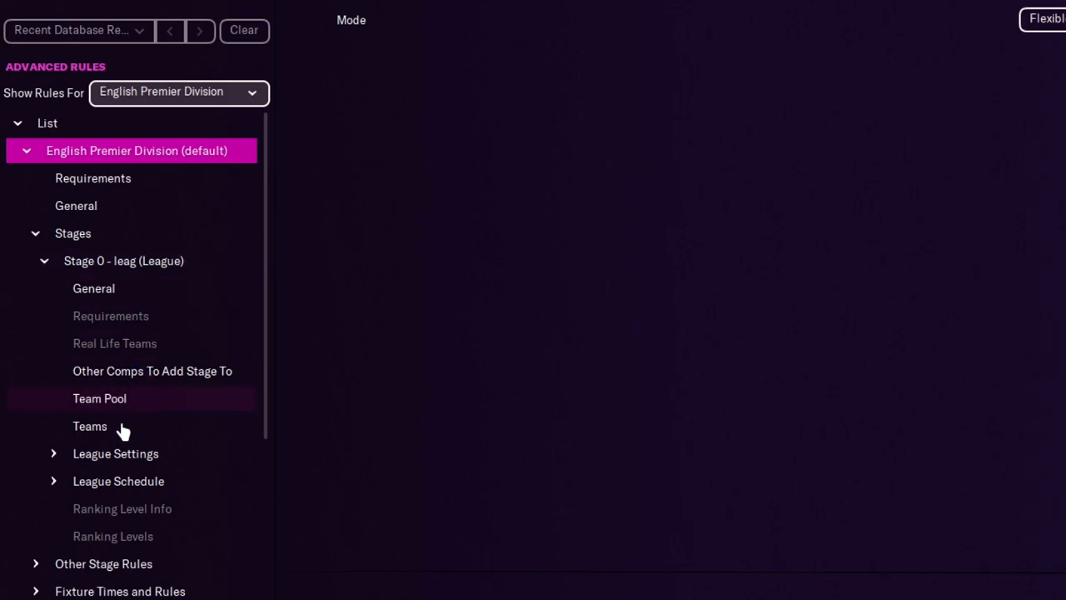
click(115, 453)
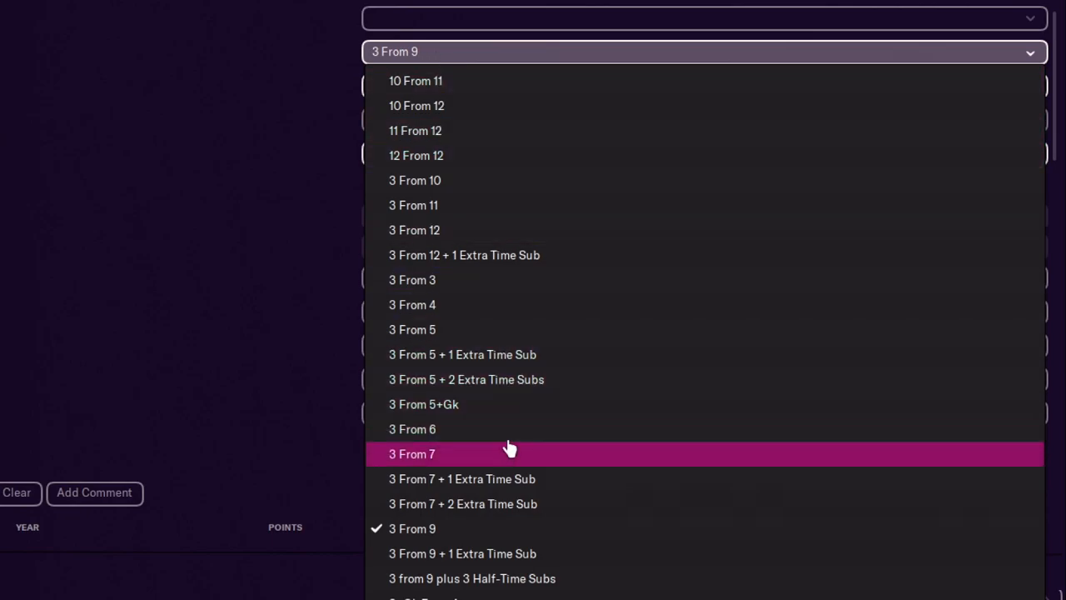
mouse_move(589, 553)
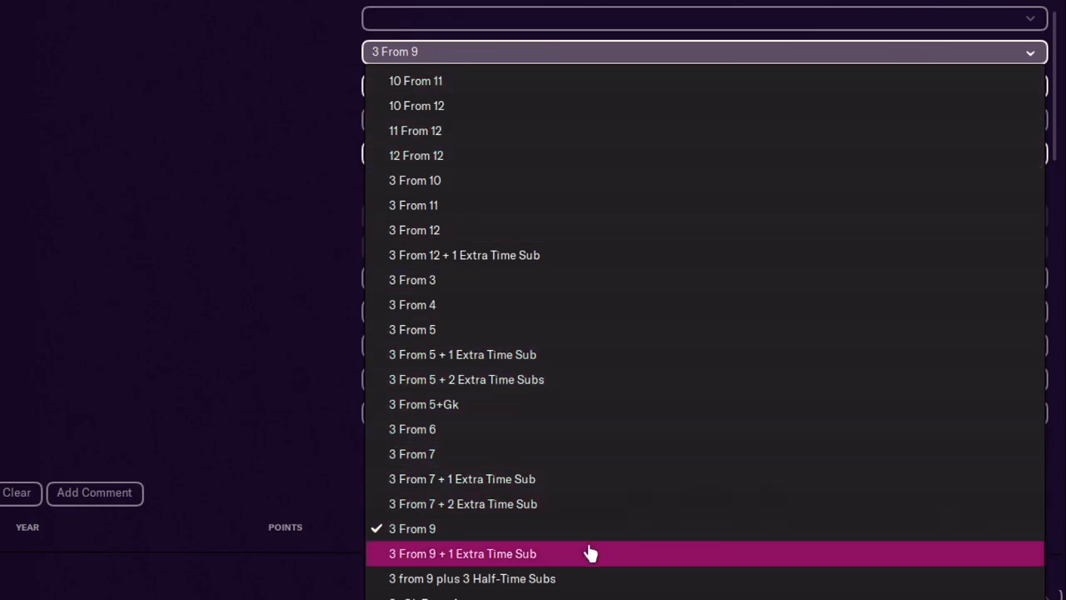
mouse_move(623, 503)
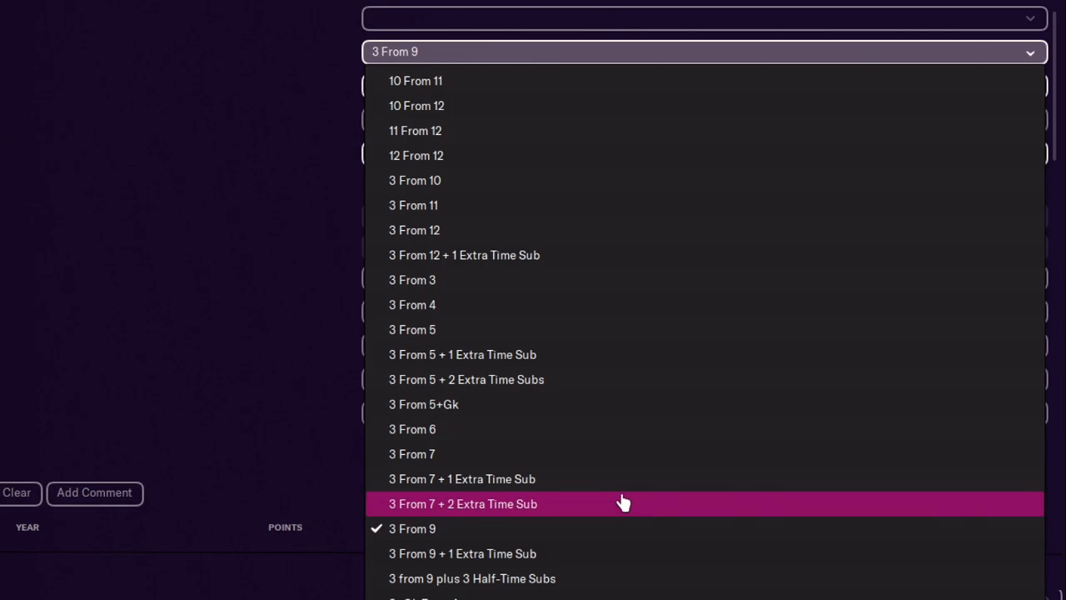
Set the Premier Division stage's substitution rule to 5 From 9
scroll(down, 3)
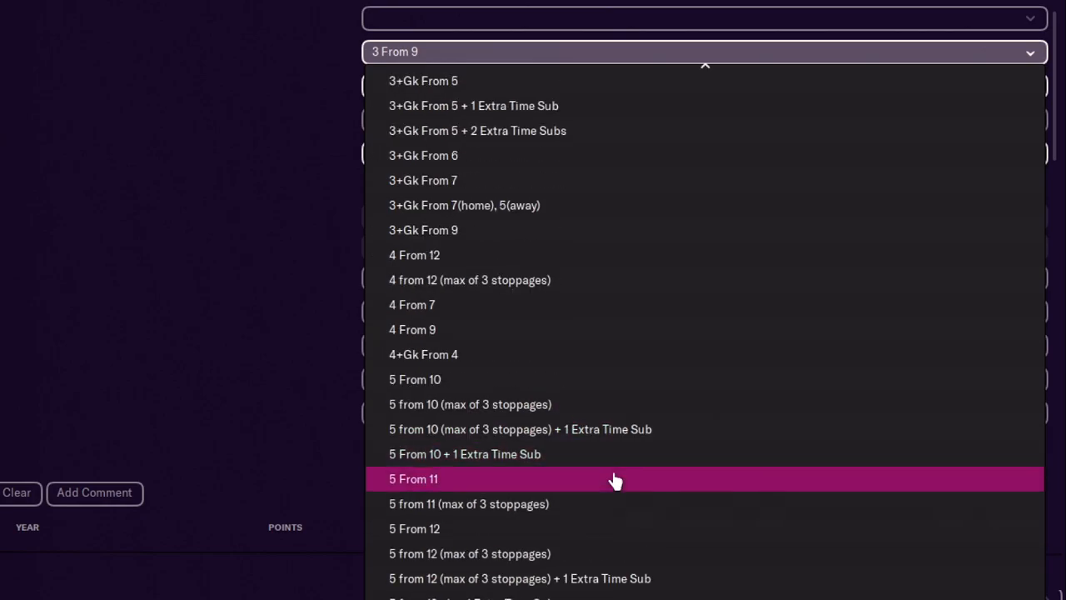
scroll(down, 3)
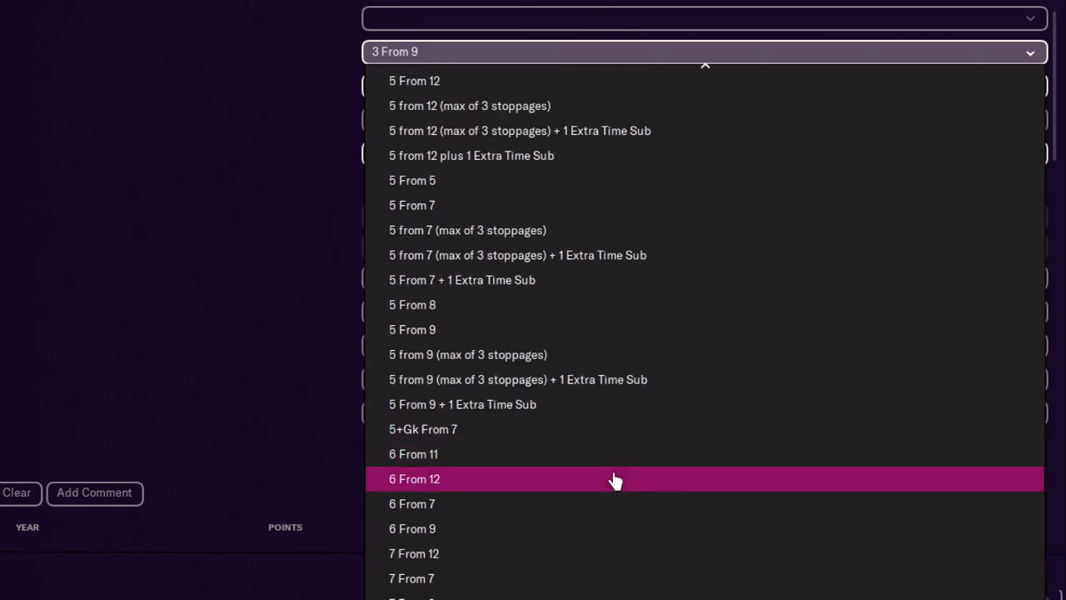
scroll(down, 3)
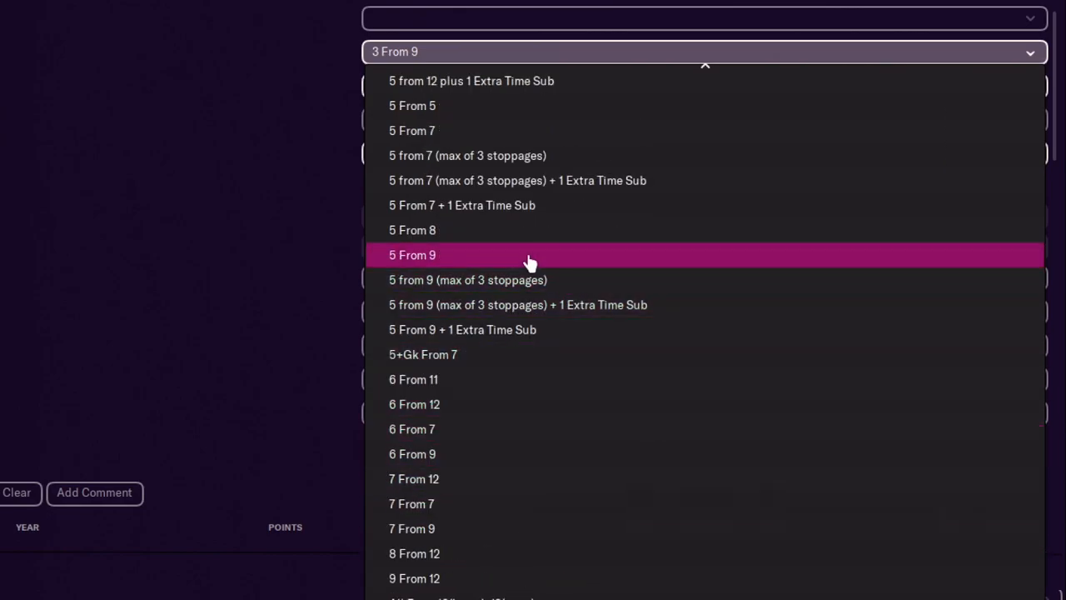
click(413, 254)
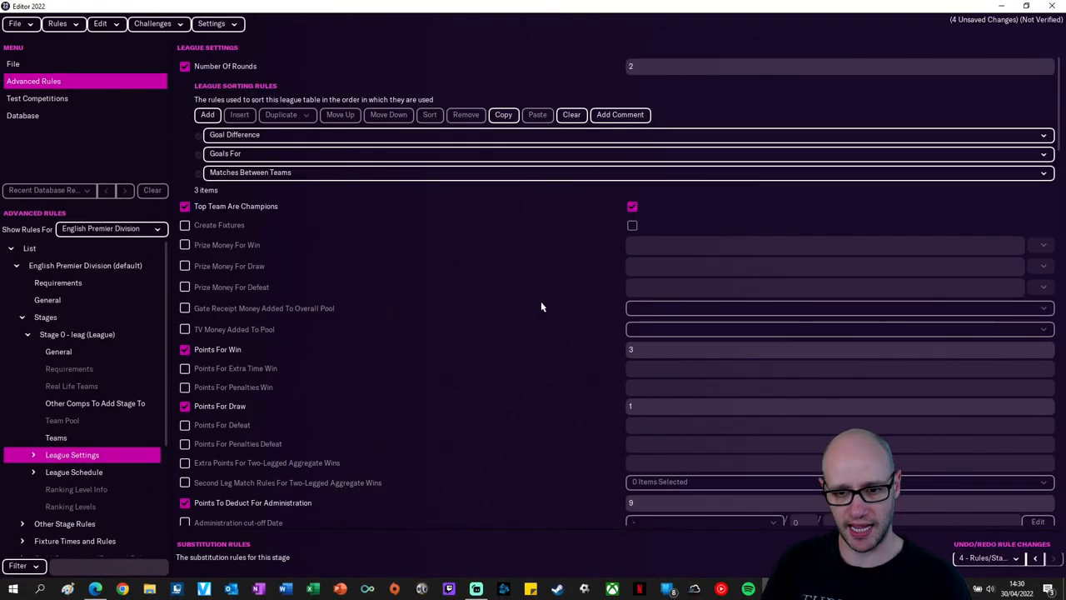
Scroll the league settings down to the points and prize money section
scroll(down, 3)
text(2)
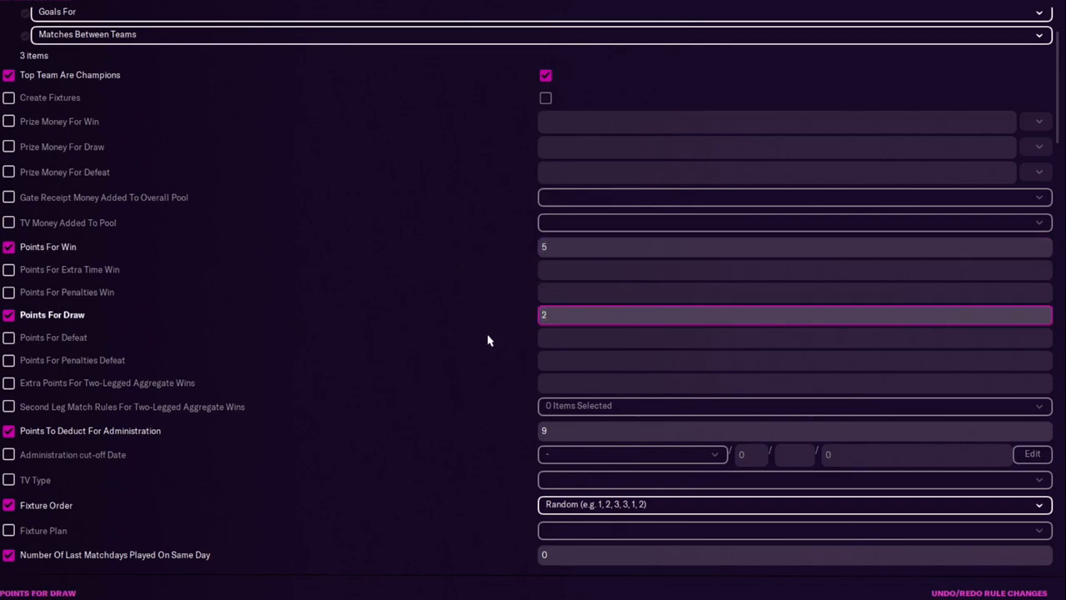
scroll(down, 3)
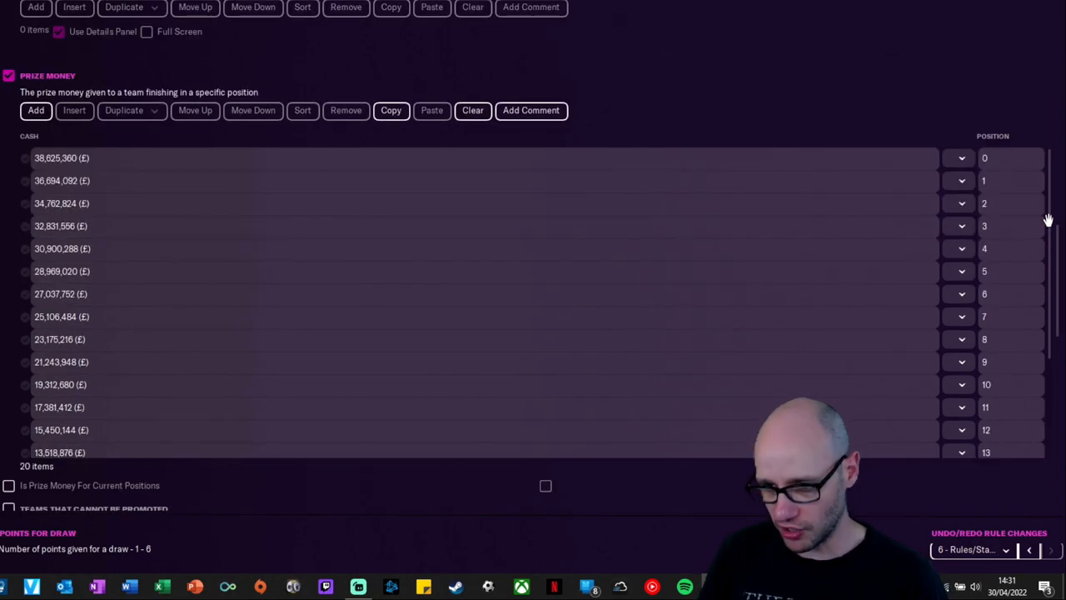
mouse_move(1057, 213)
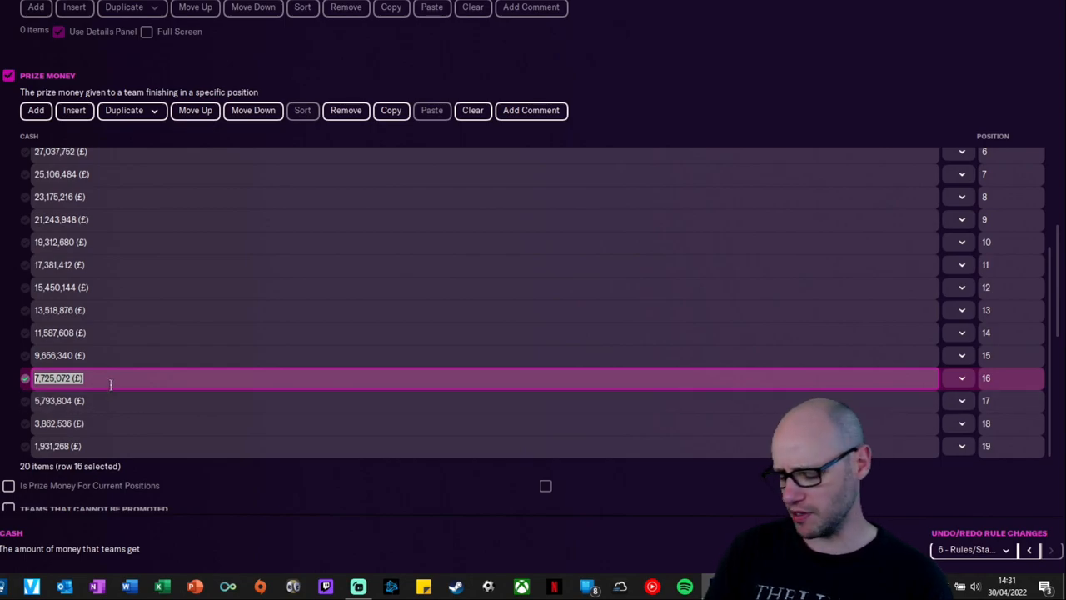
Enter prize money values, giving the top position £50,000,000
text(2000)
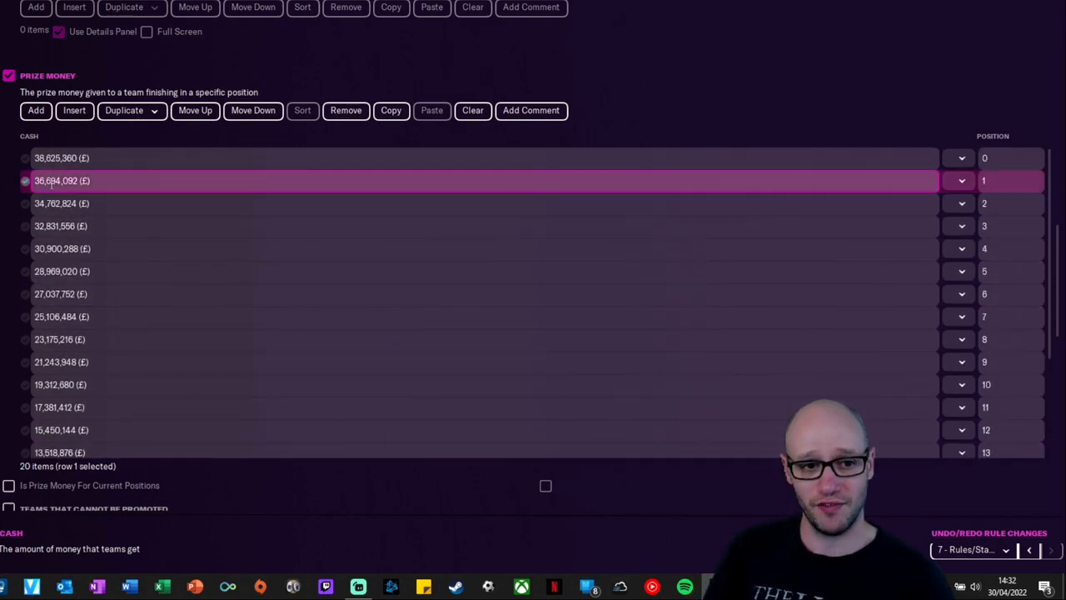
click(62, 156)
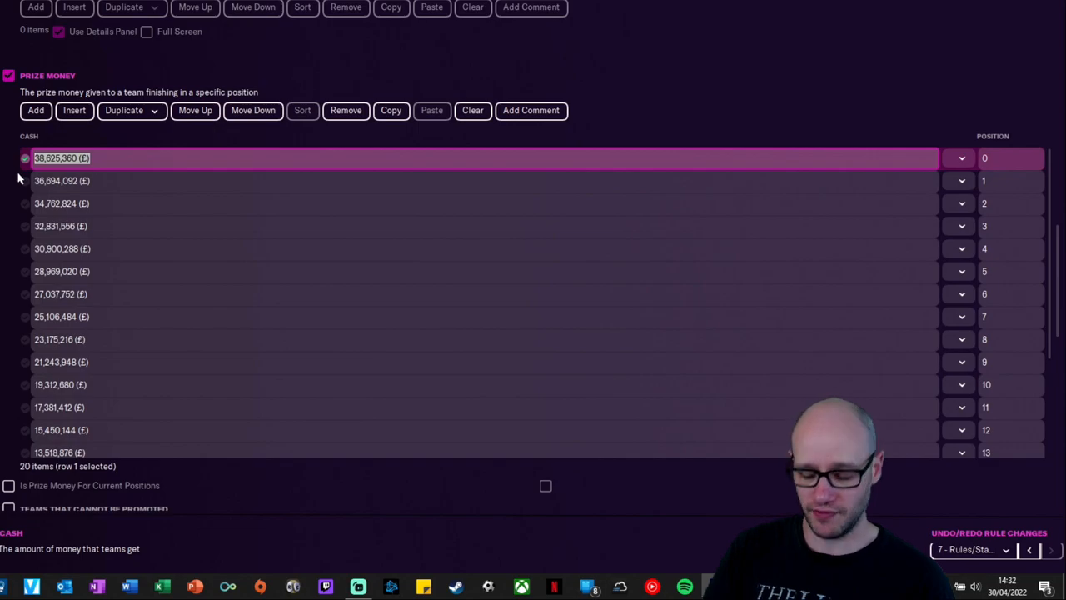
text(50000000)
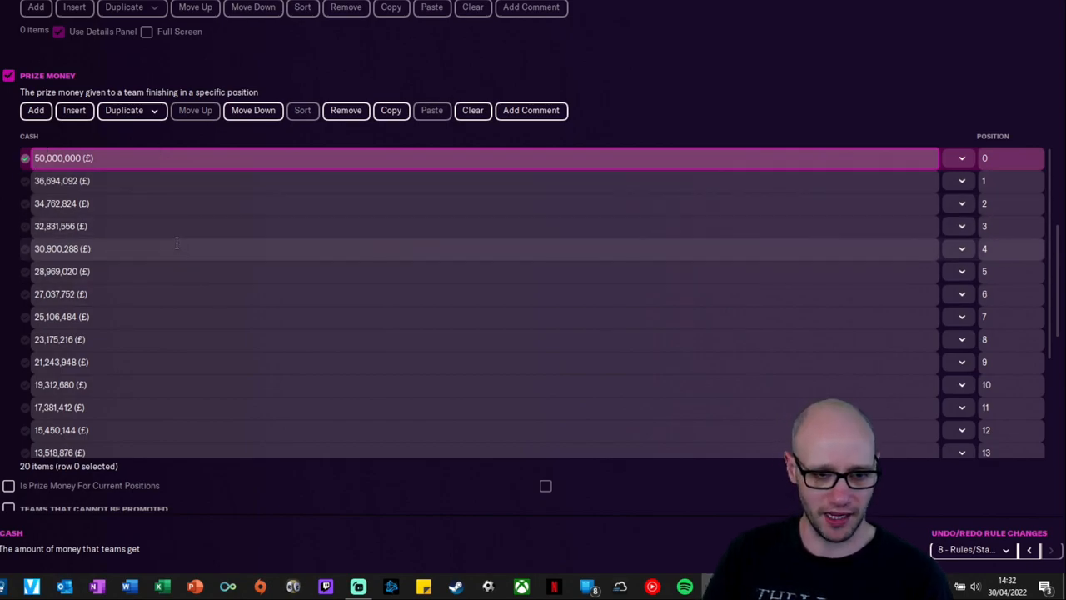
scroll(down, 3)
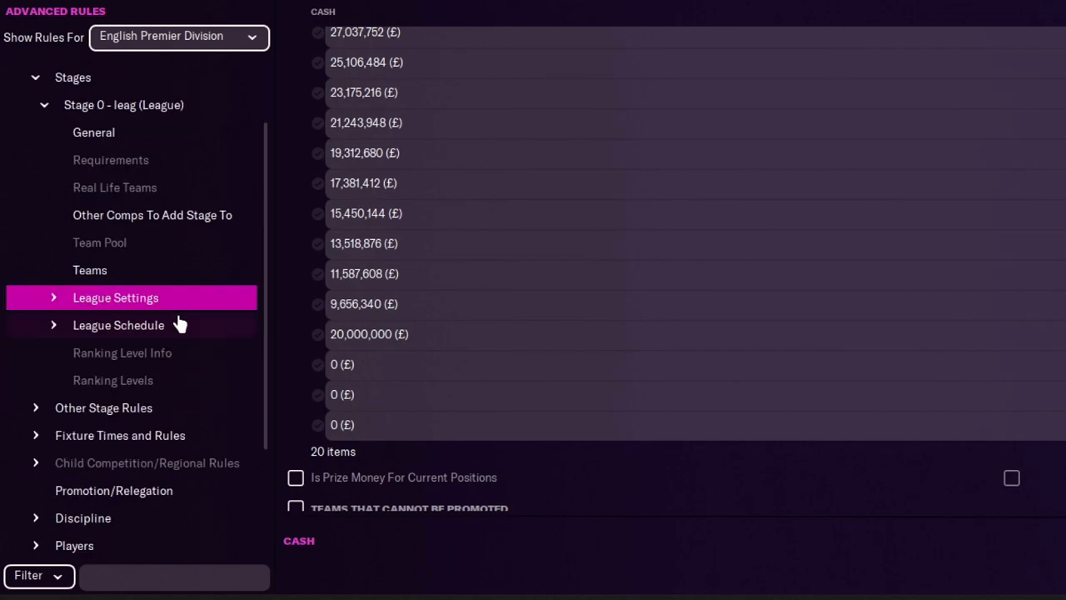
In Promotion/Relegation, edit the parachute money cash and years paid
click(114, 489)
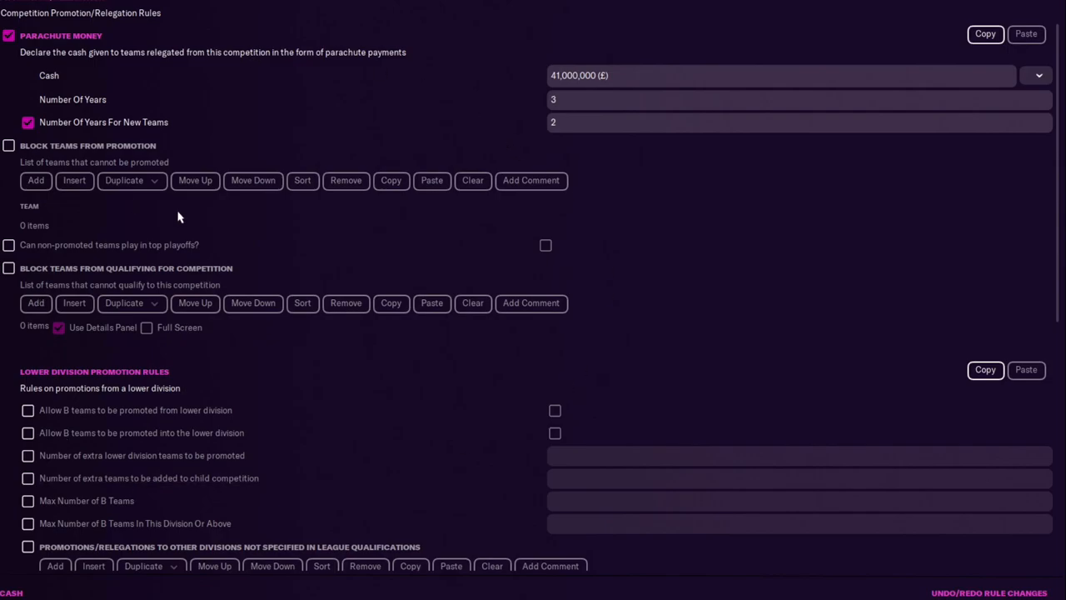
mouse_move(403, 370)
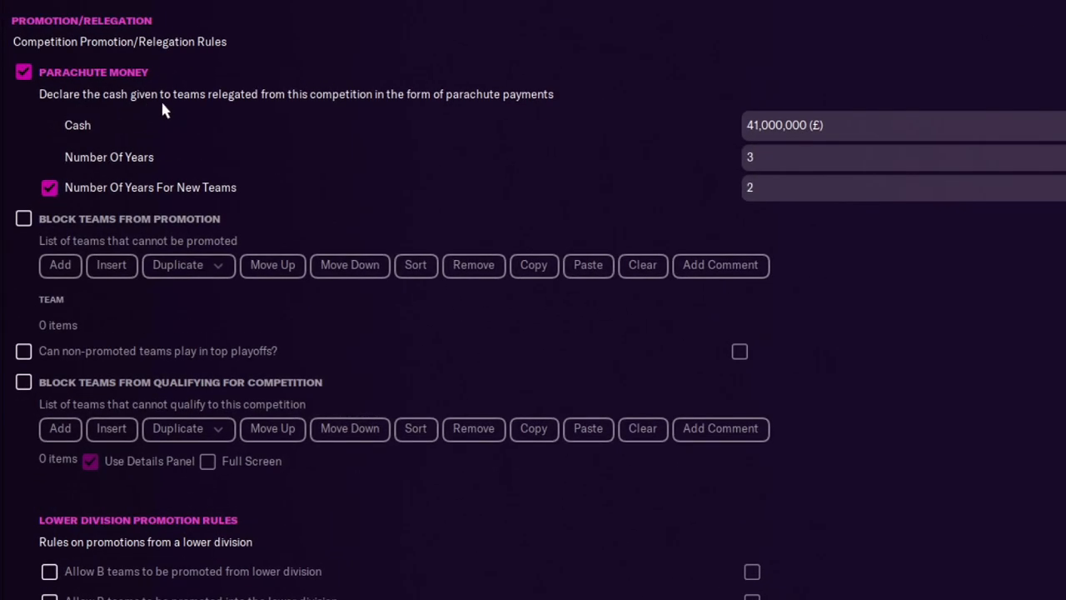
mouse_move(370, 109)
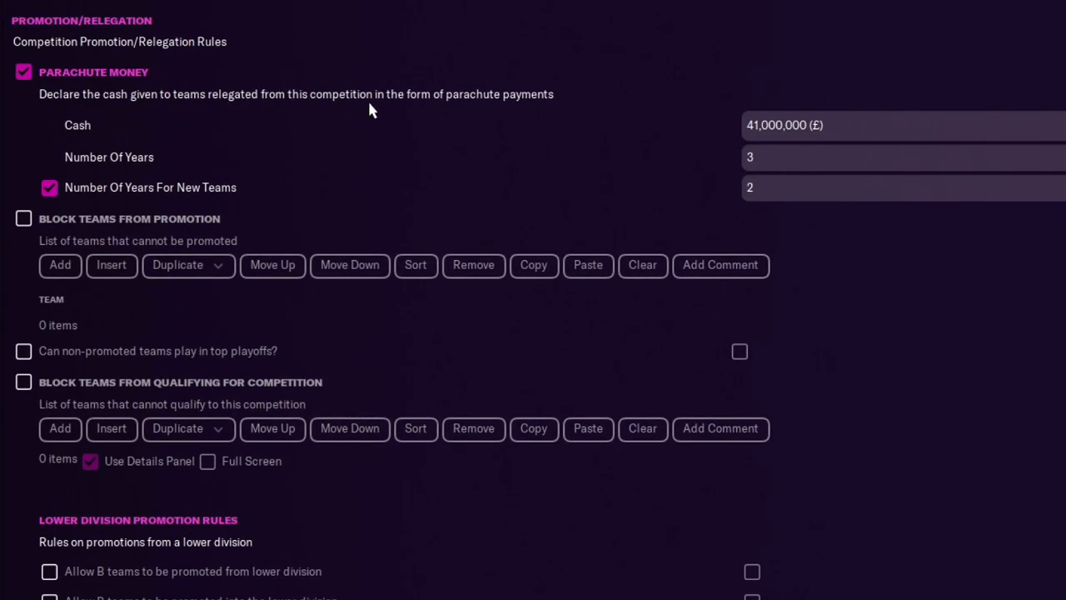
mouse_move(480, 120)
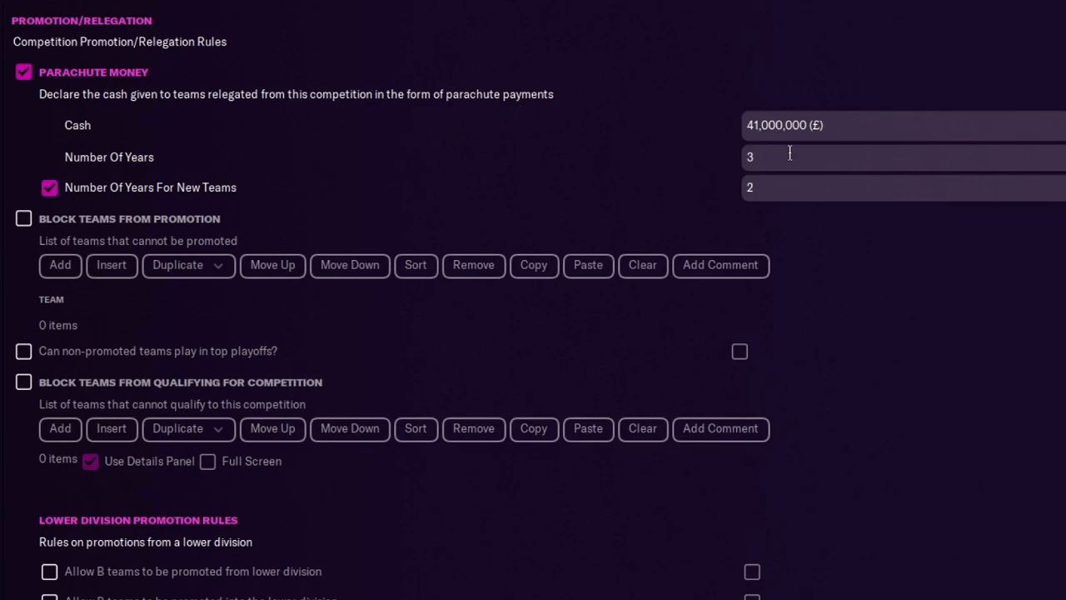
mouse_move(824, 220)
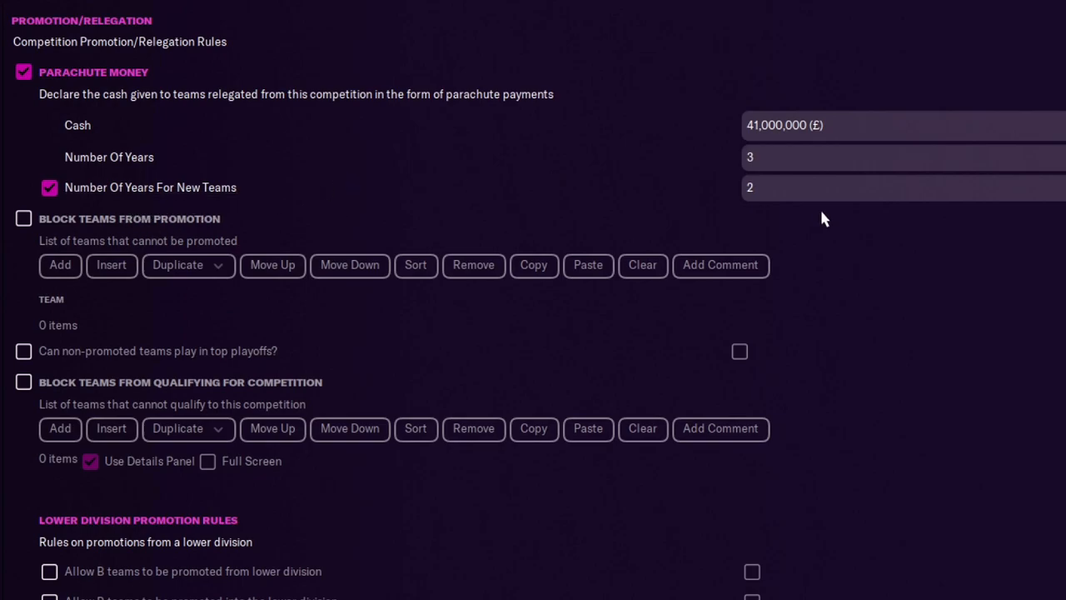
mouse_move(982, 317)
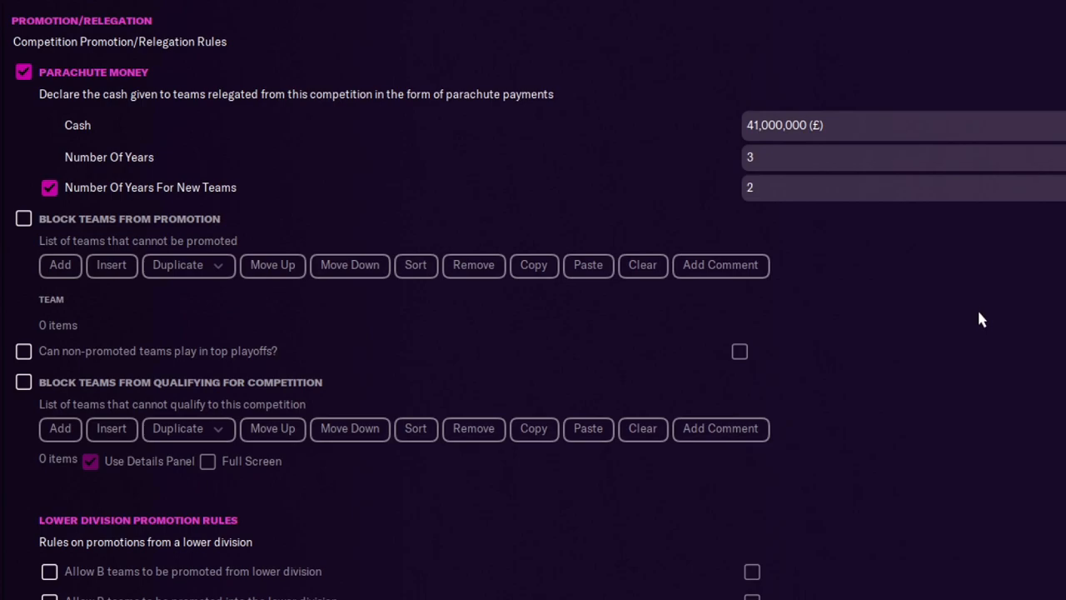
mouse_move(976, 358)
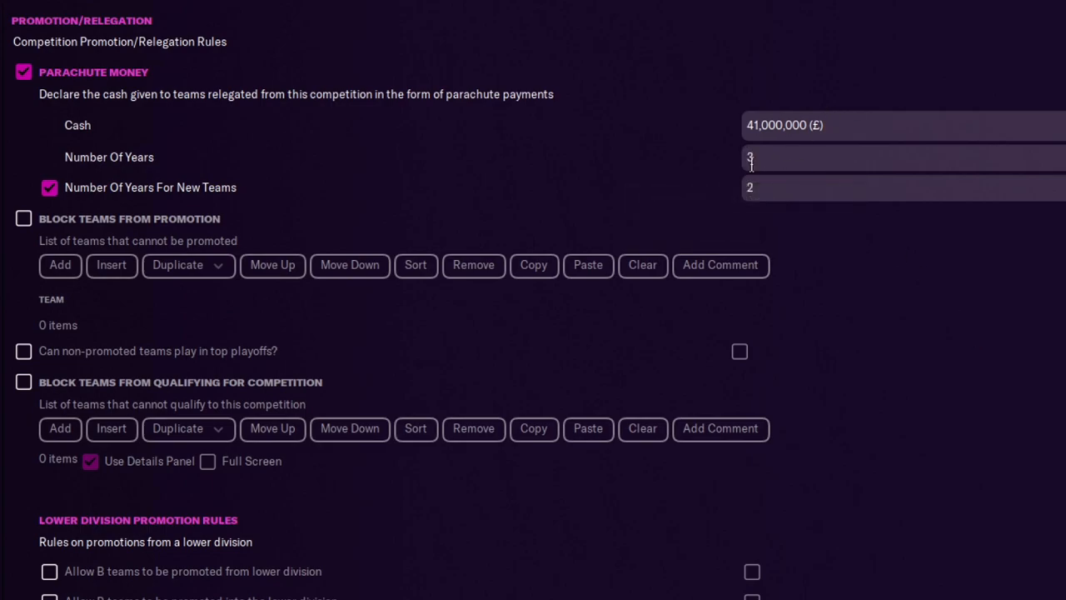
click(900, 156)
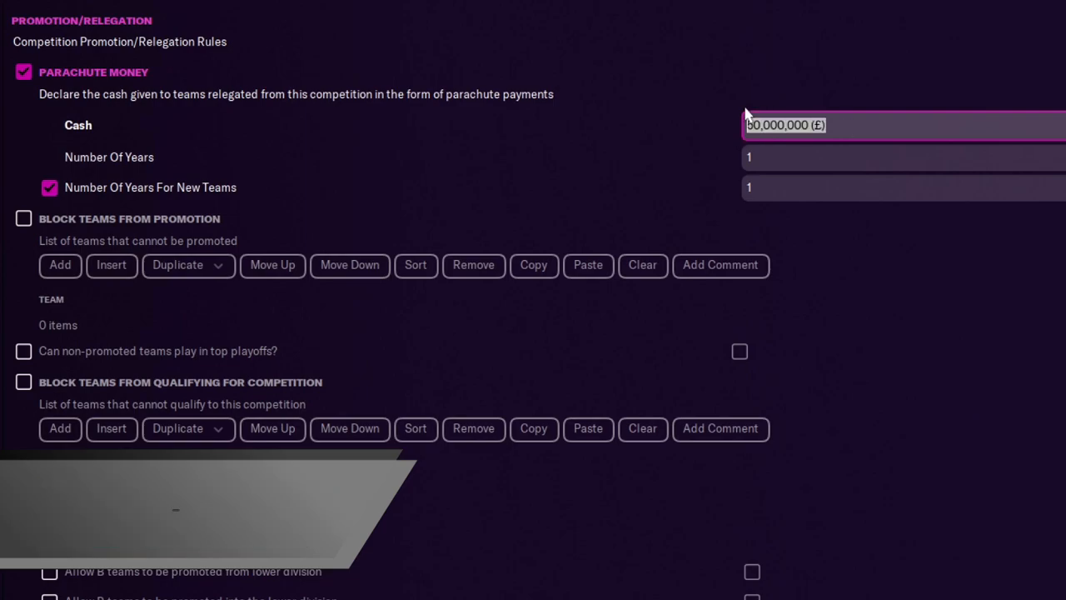
text(15000)
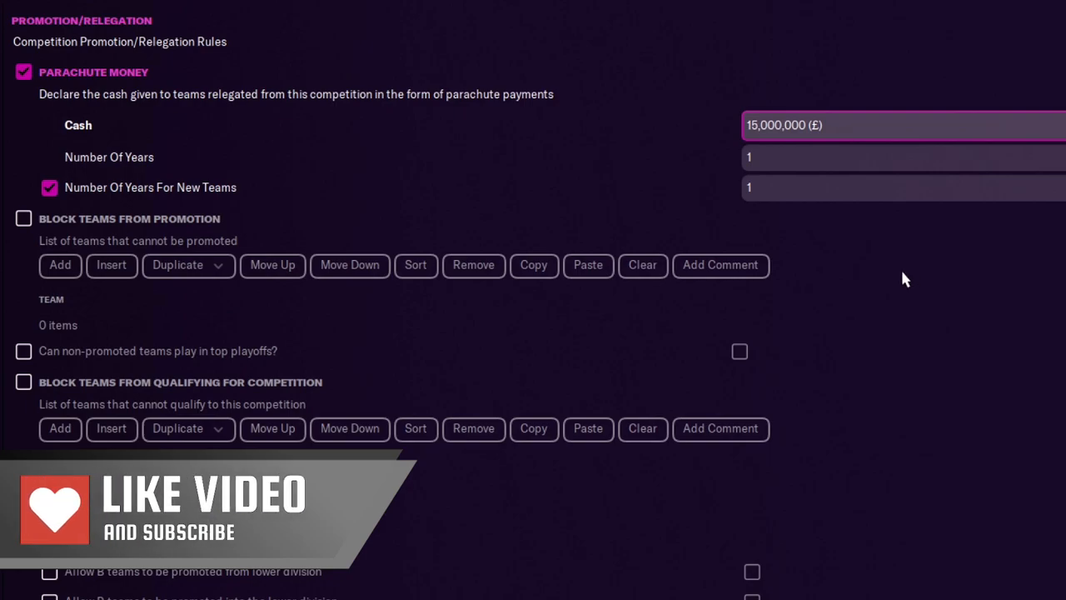
mouse_move(956, 263)
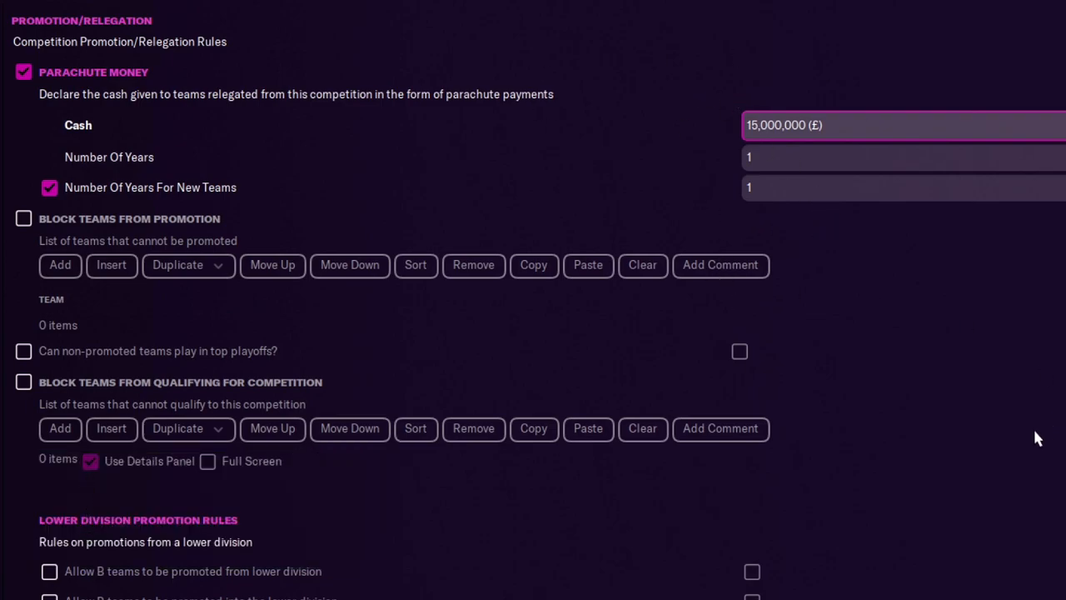
mouse_move(941, 425)
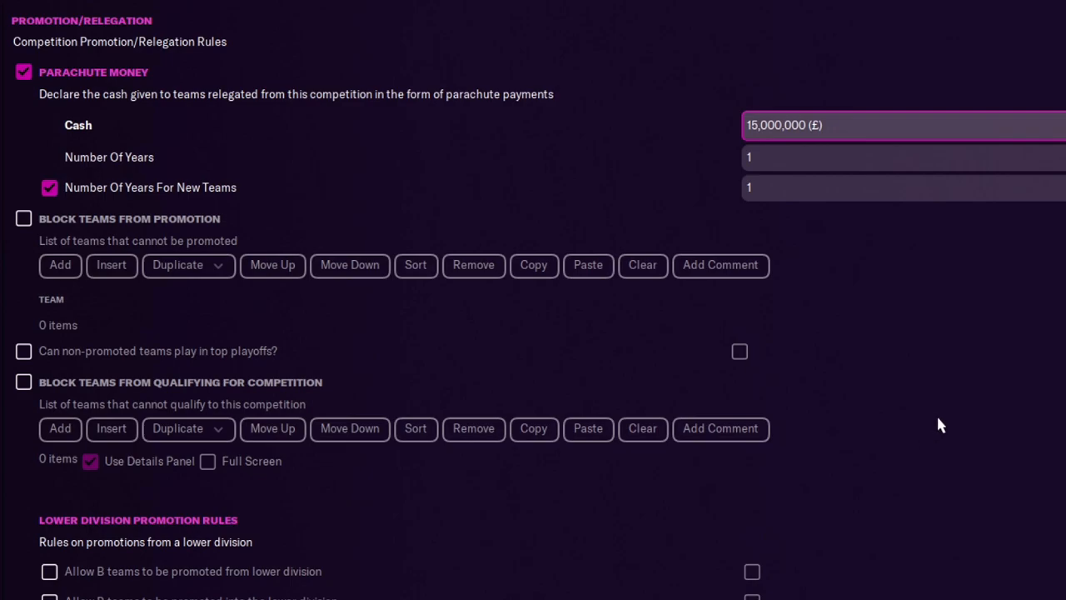
mouse_move(335, 370)
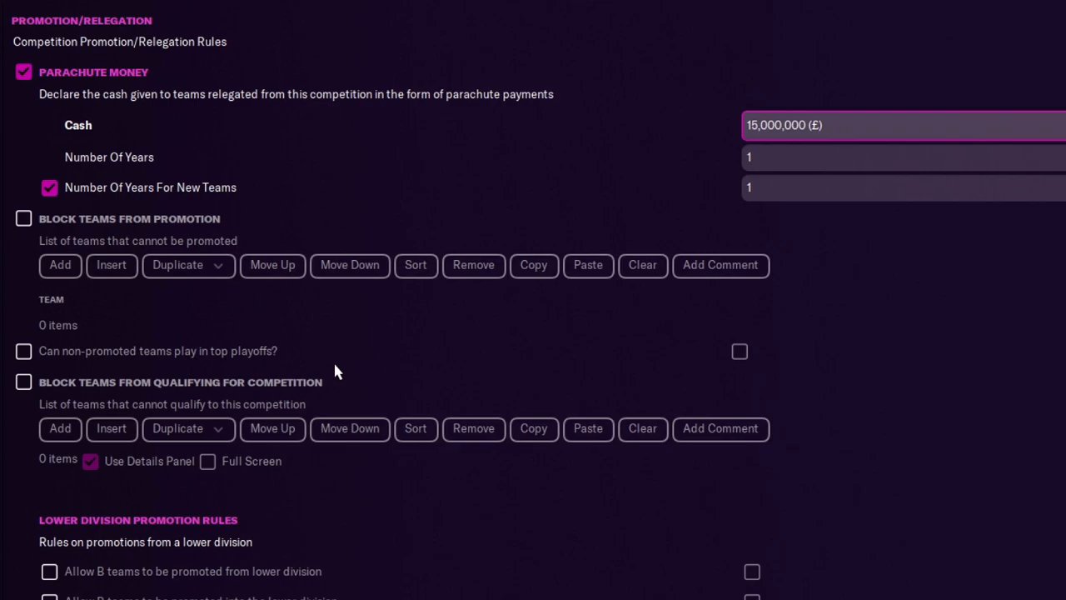
scroll(down, 3)
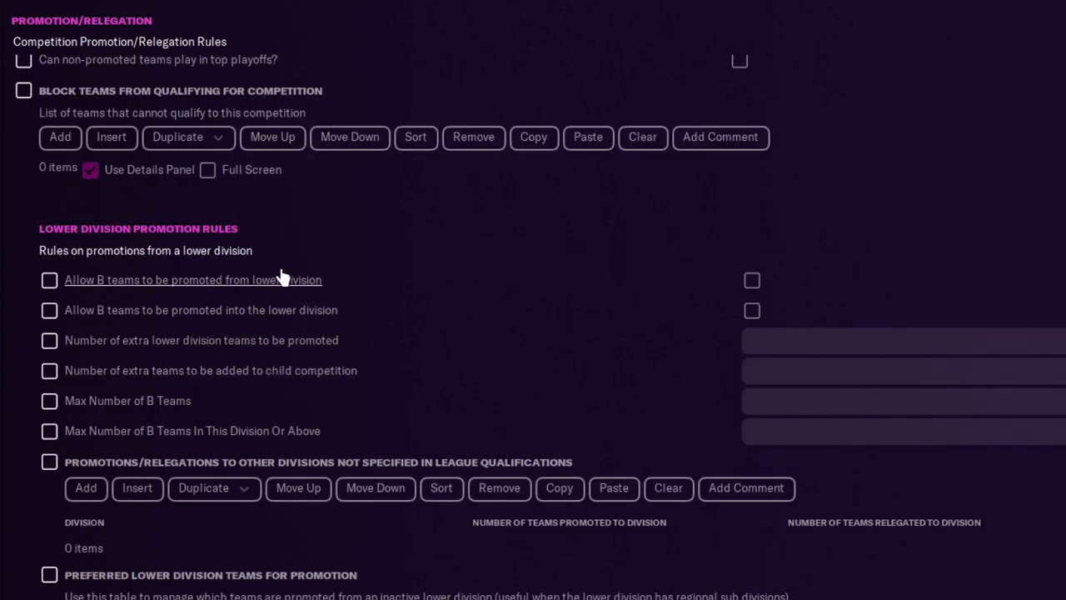
mouse_move(243, 353)
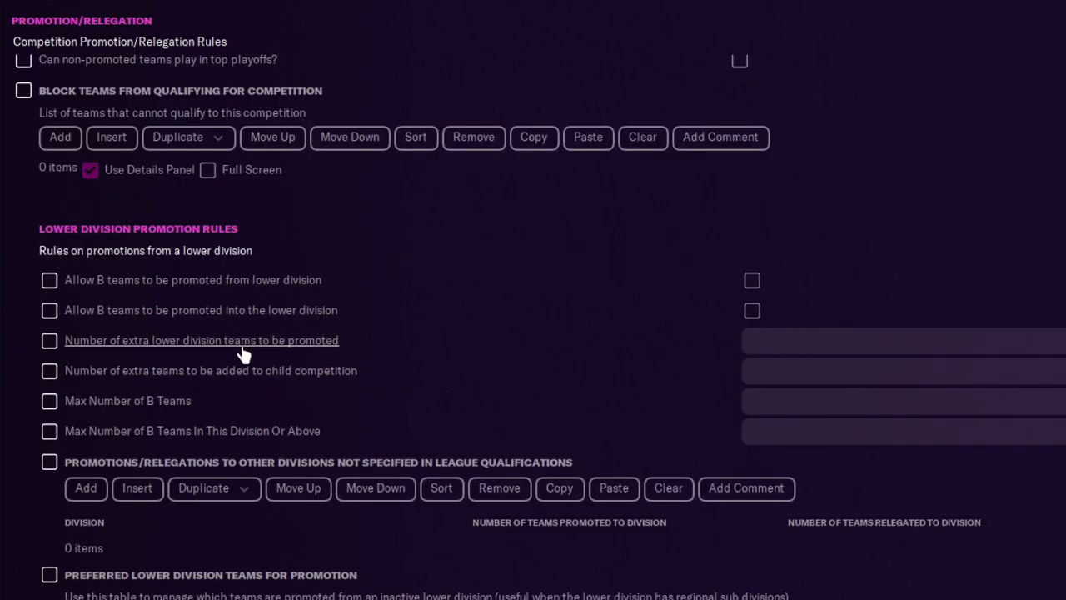
mouse_move(291, 379)
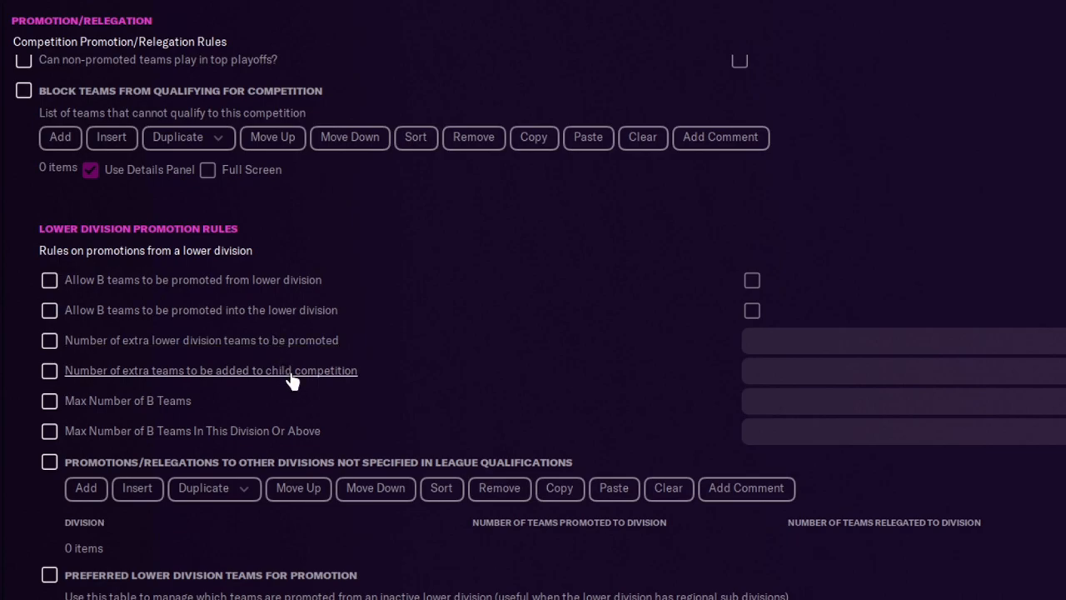
mouse_move(376, 370)
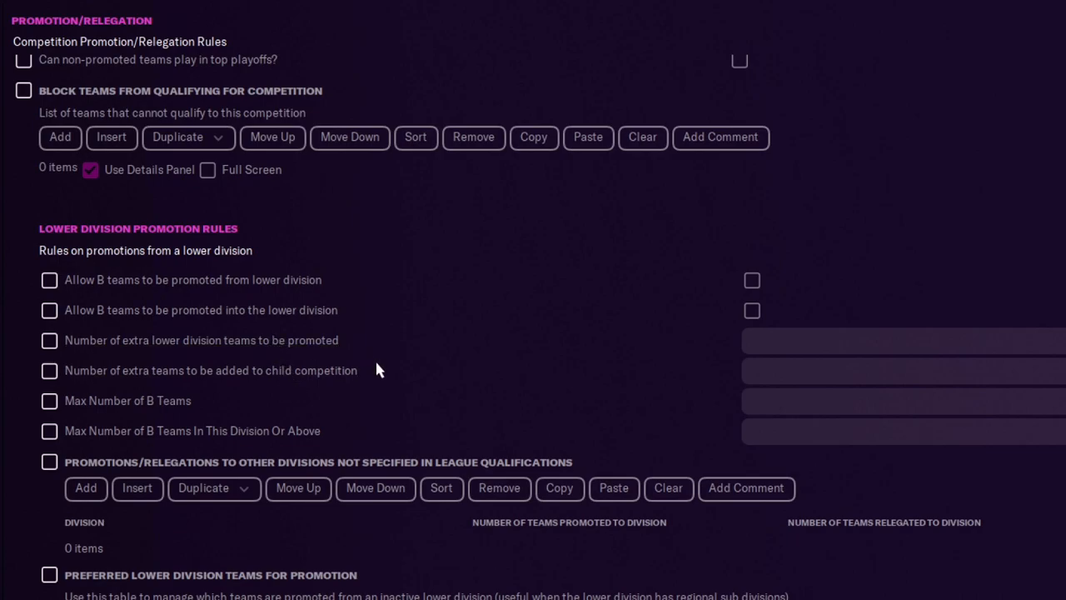
mouse_move(520, 368)
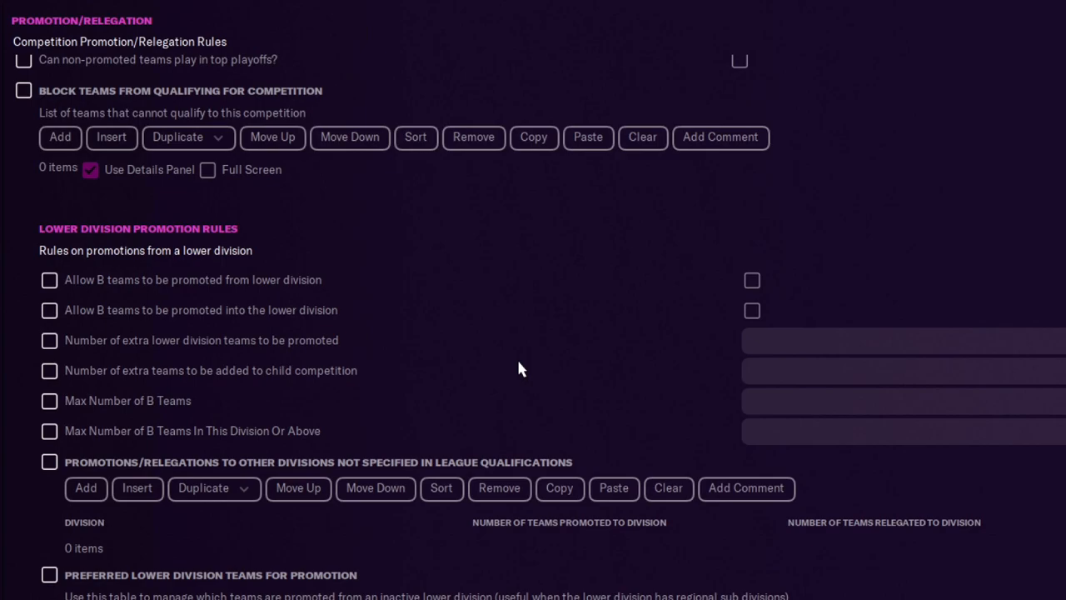
mouse_move(548, 382)
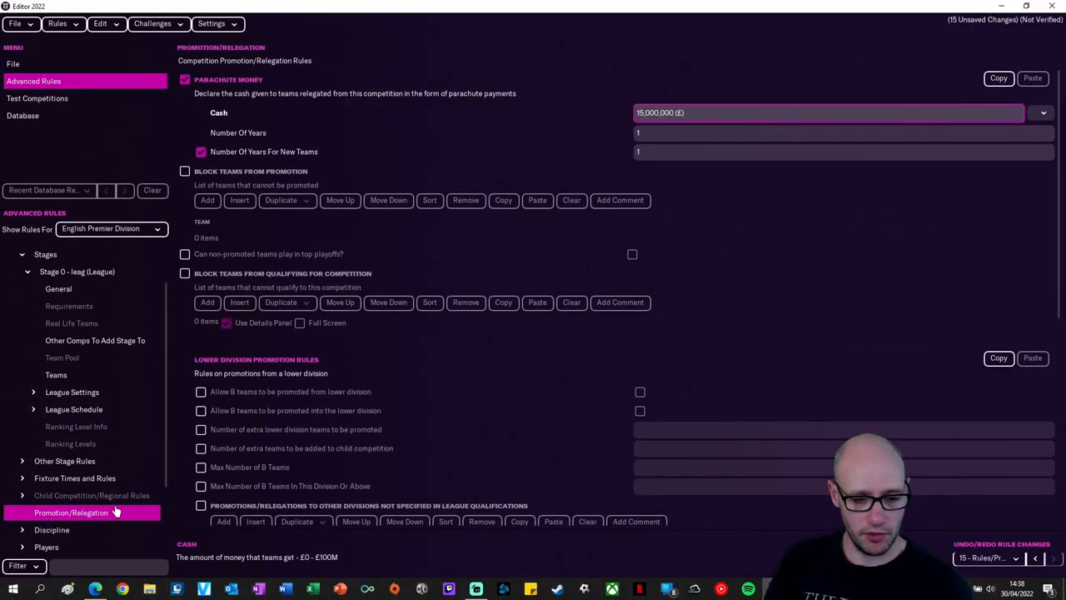
Show the Premier Division's general competition settings and scroll through them
click(47, 299)
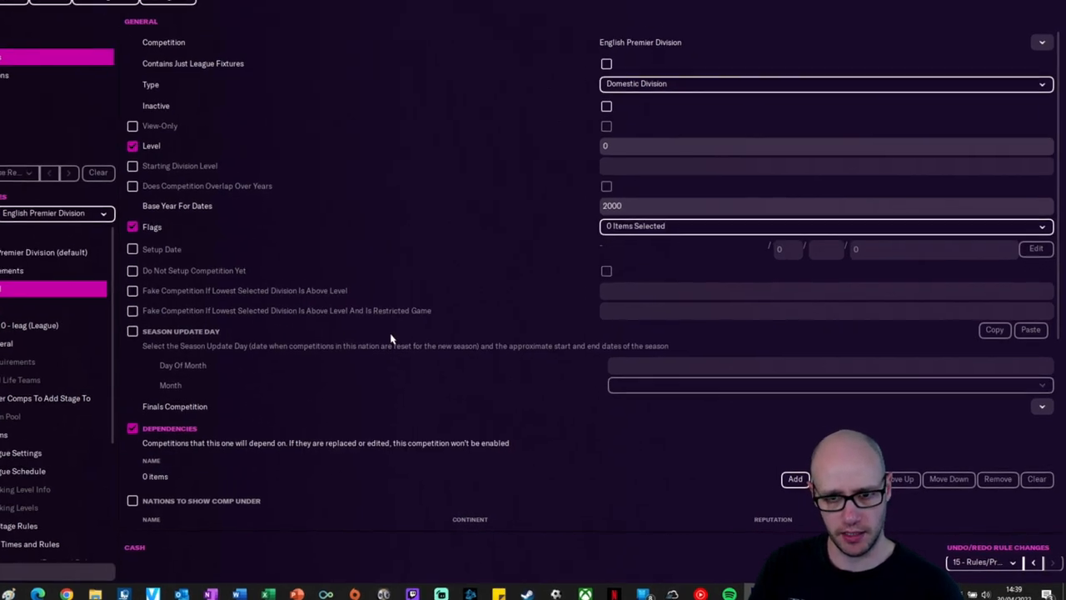
scroll(down, 3)
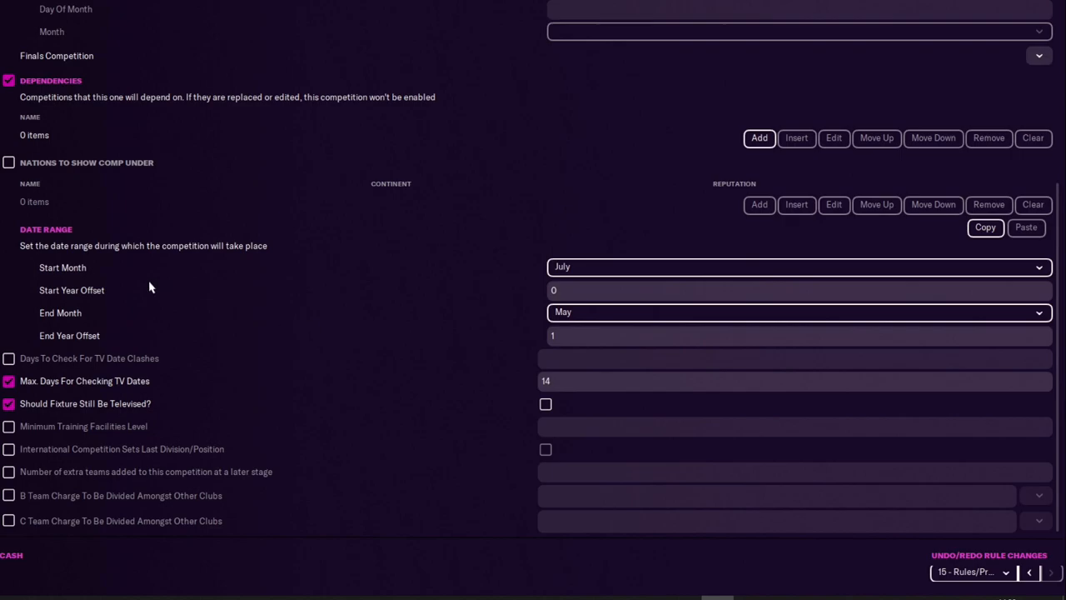
mouse_move(603, 311)
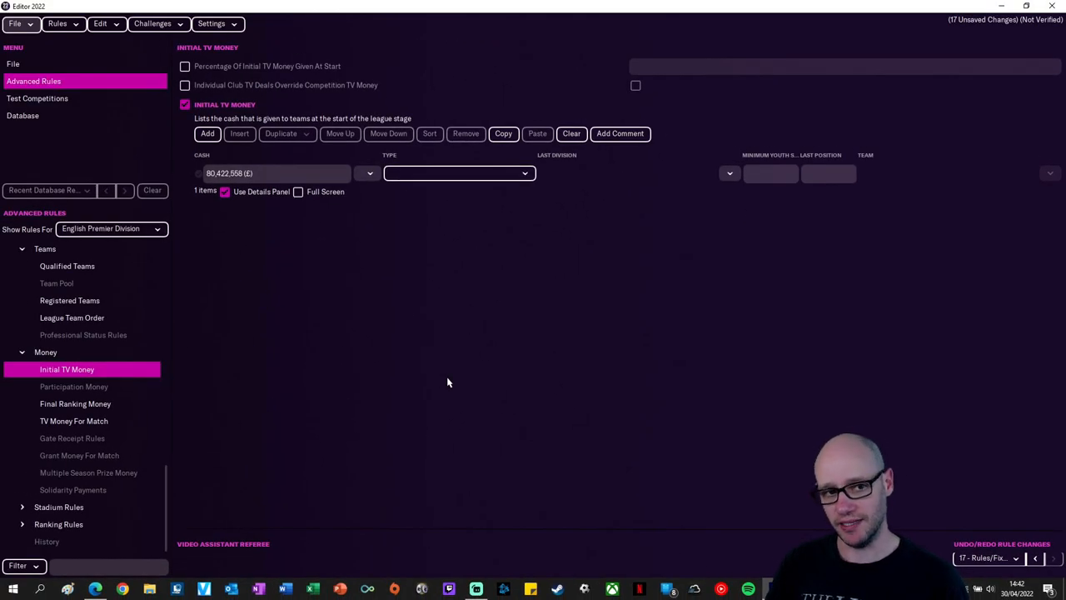
mouse_move(392, 387)
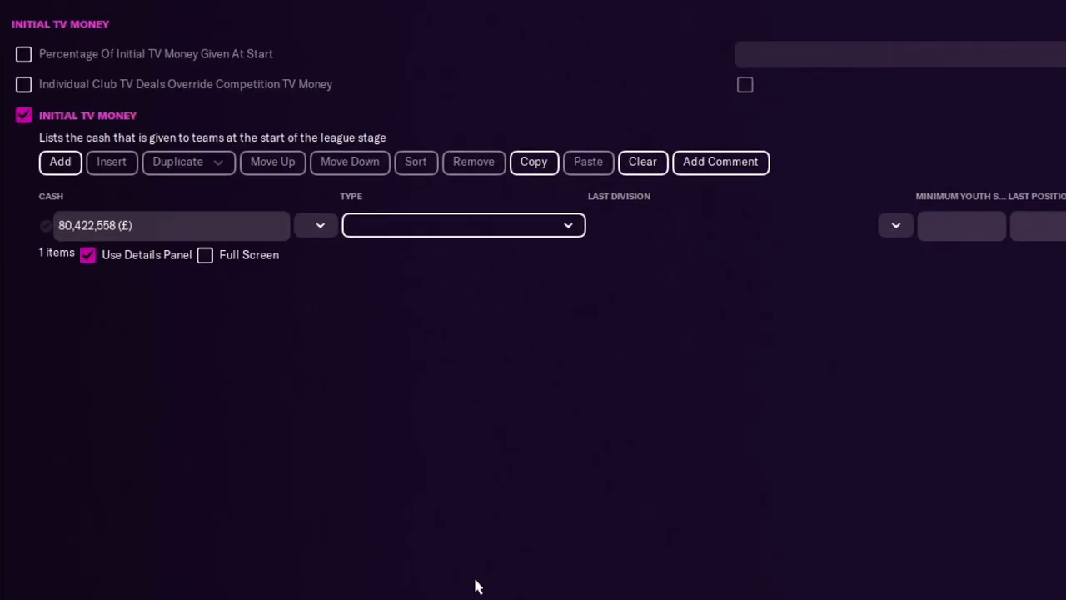
mouse_move(218, 157)
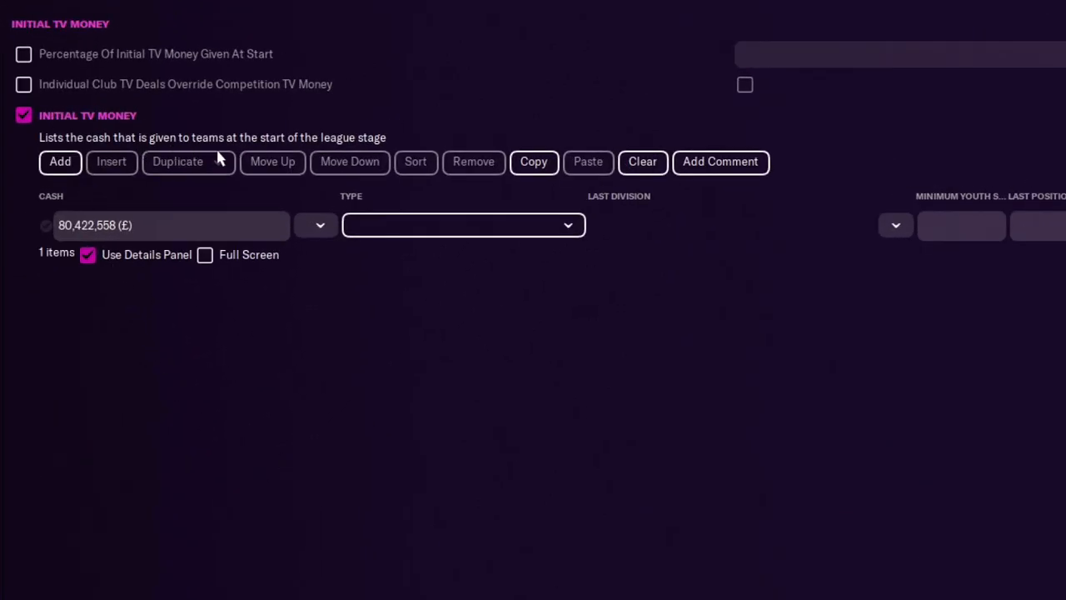
mouse_move(306, 373)
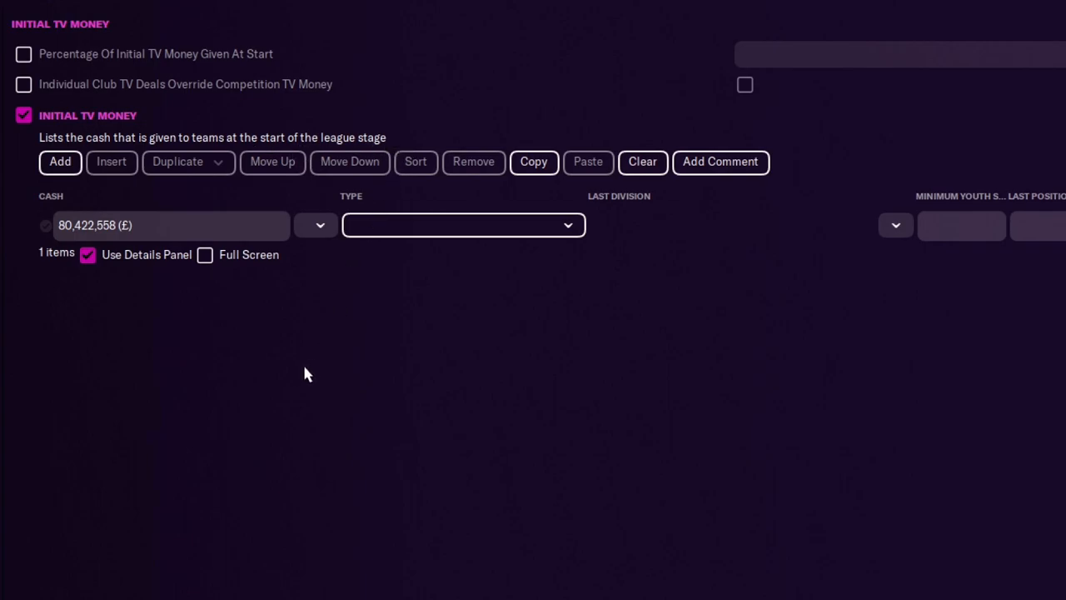
mouse_move(283, 448)
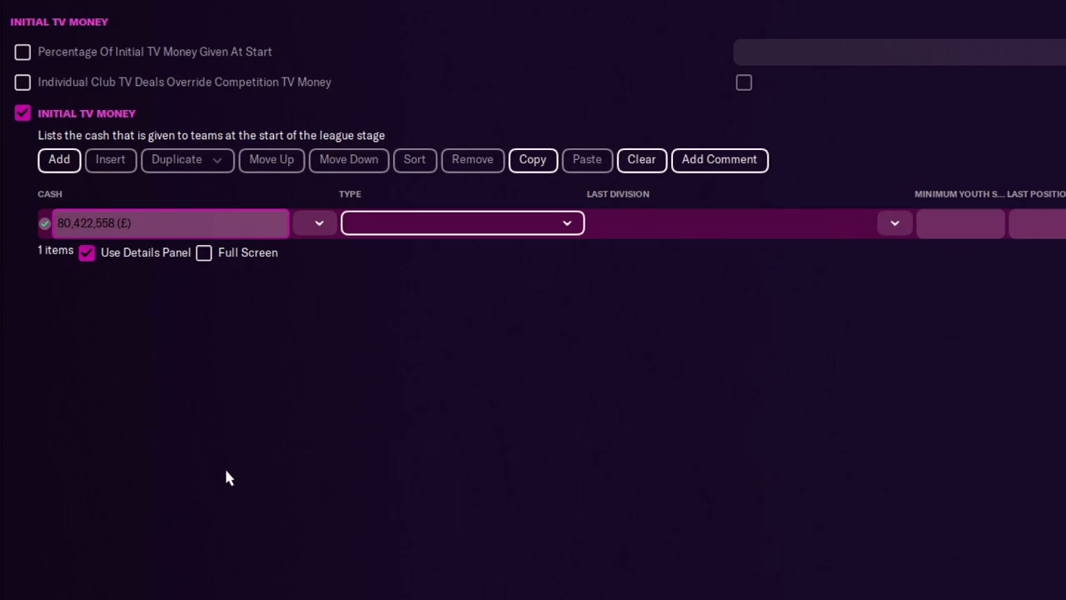
Edit a value in the Initial TV Money entry
text(04 (£)
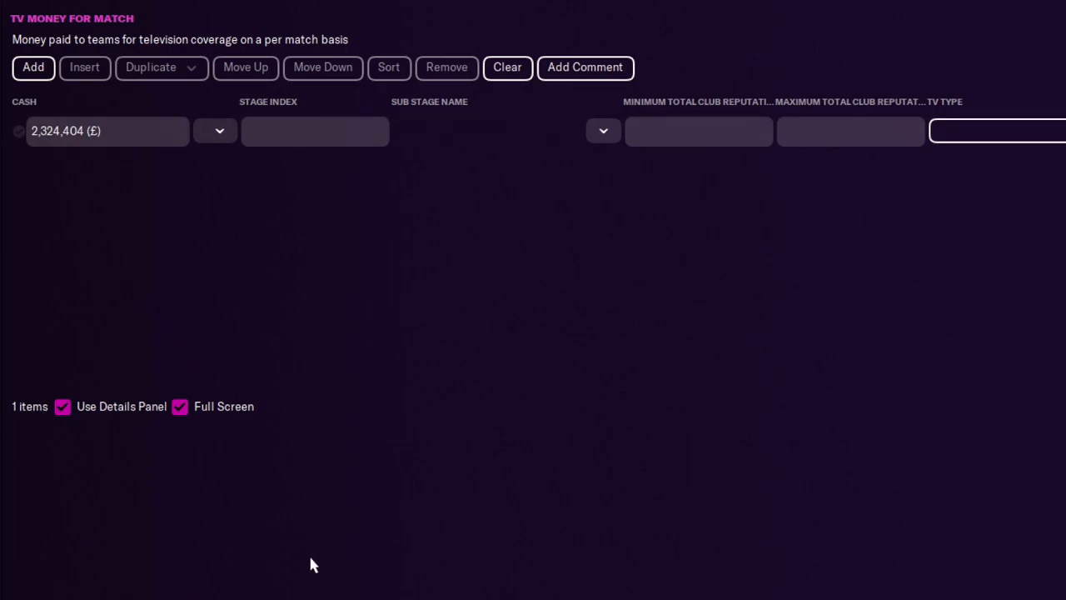
mouse_move(339, 552)
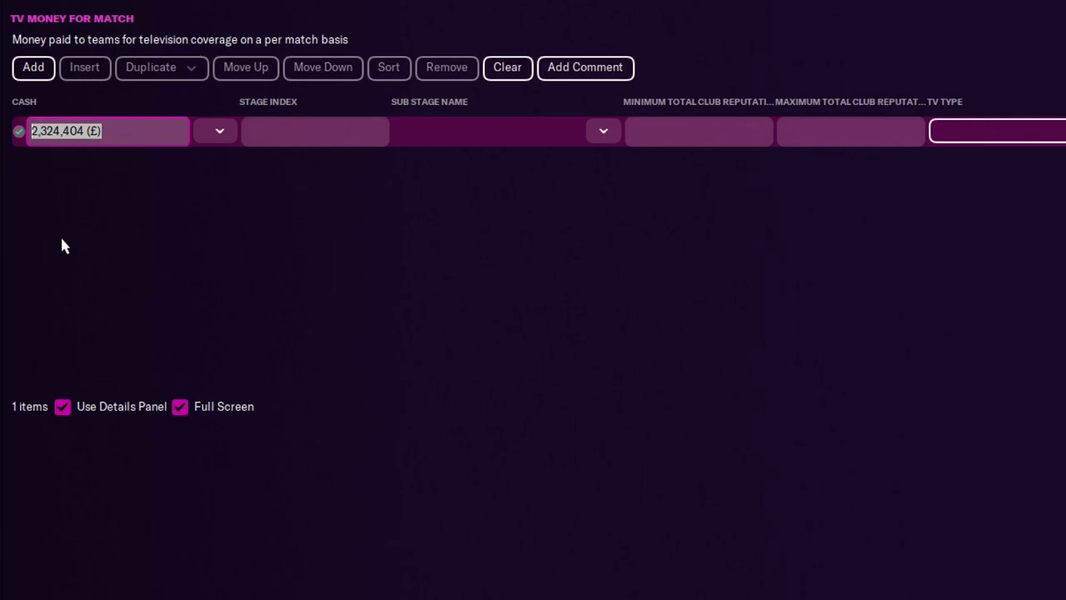
Enter 100000 in the TV Money For Match cash value
text(100000)
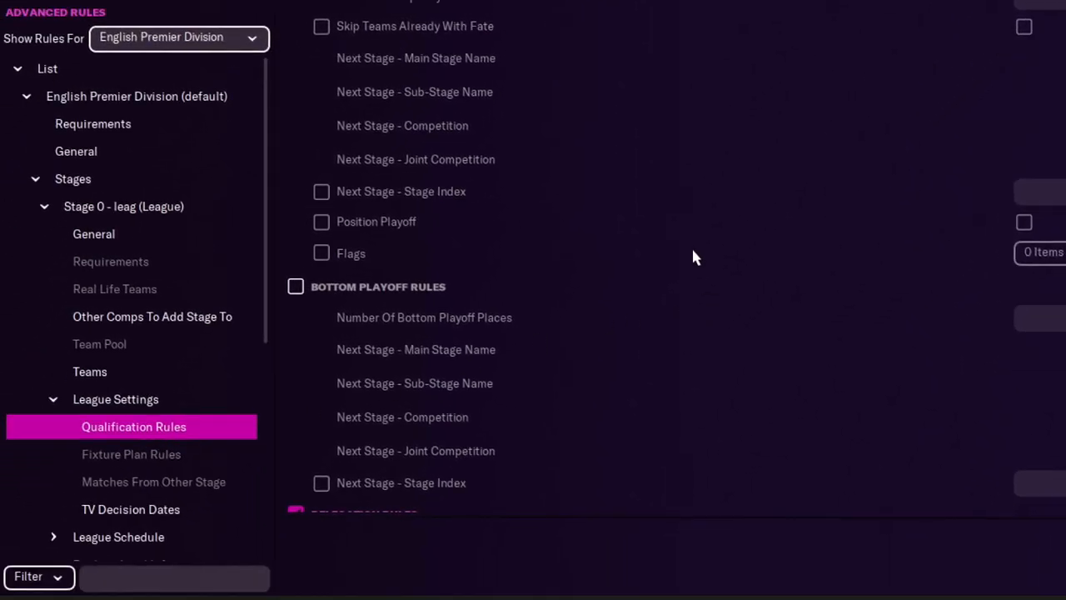
Scroll to Relegation Rules and select the Number Of Relegation Places value
scroll(down, 3)
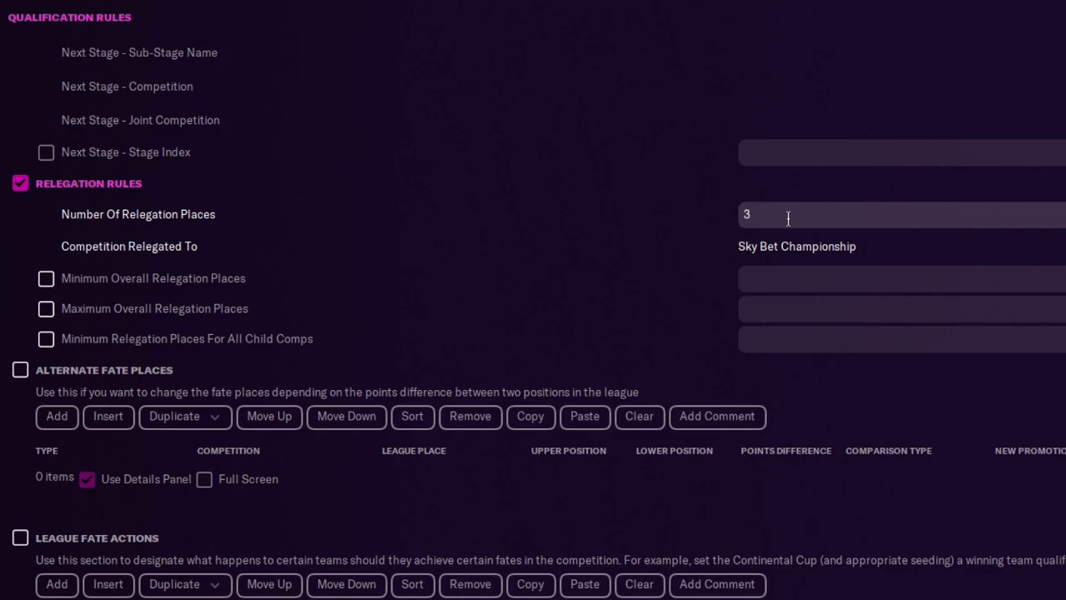
click(900, 213)
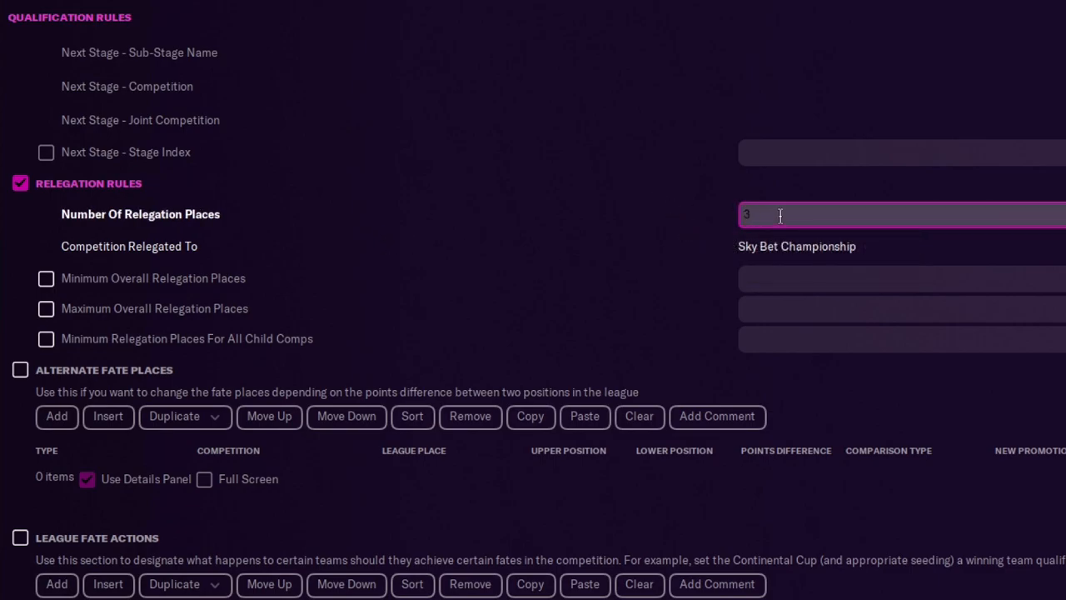
mouse_move(836, 220)
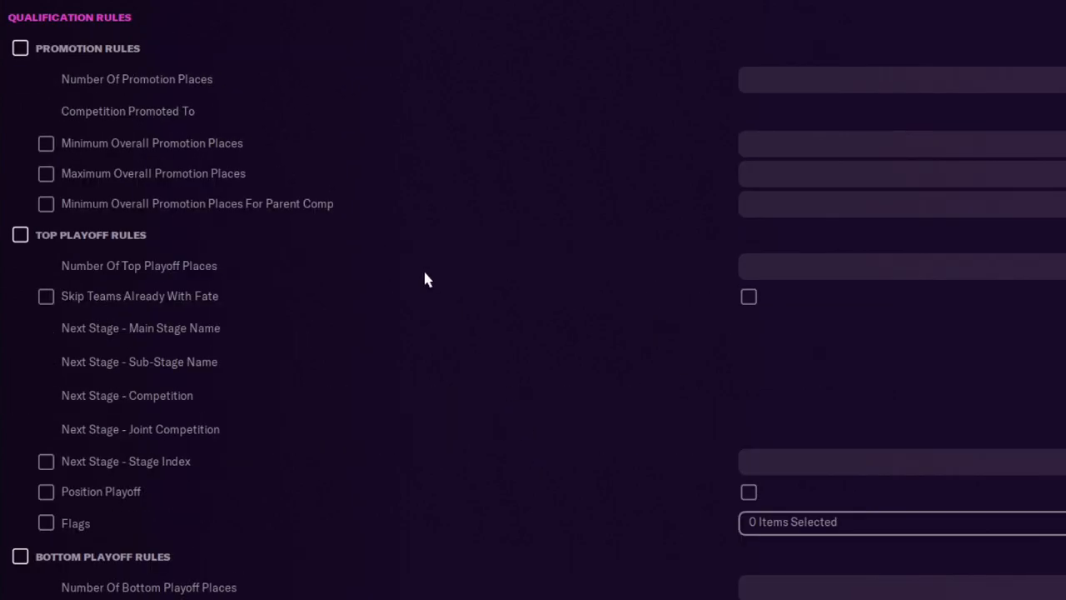
mouse_move(182, 373)
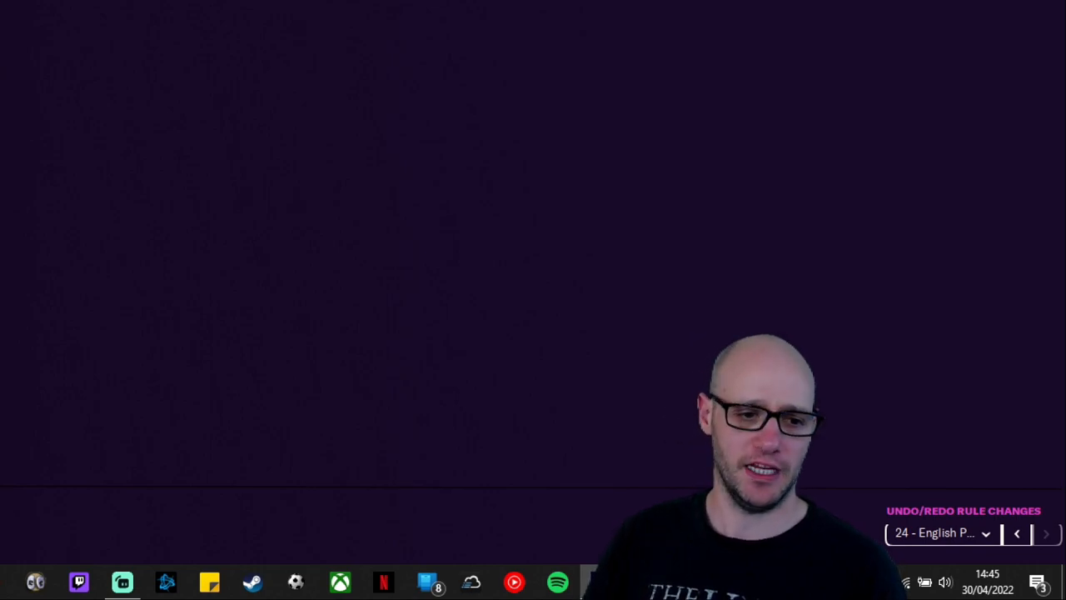
Choose England from the Show Rules For list to display the nation's discipline rules
click(178, 40)
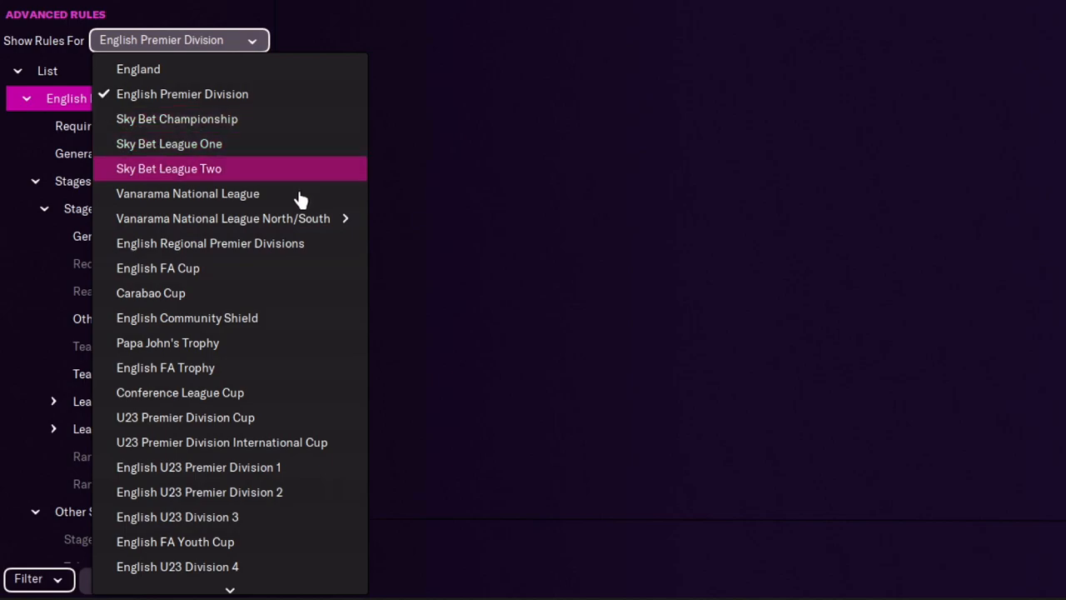
mouse_move(260, 293)
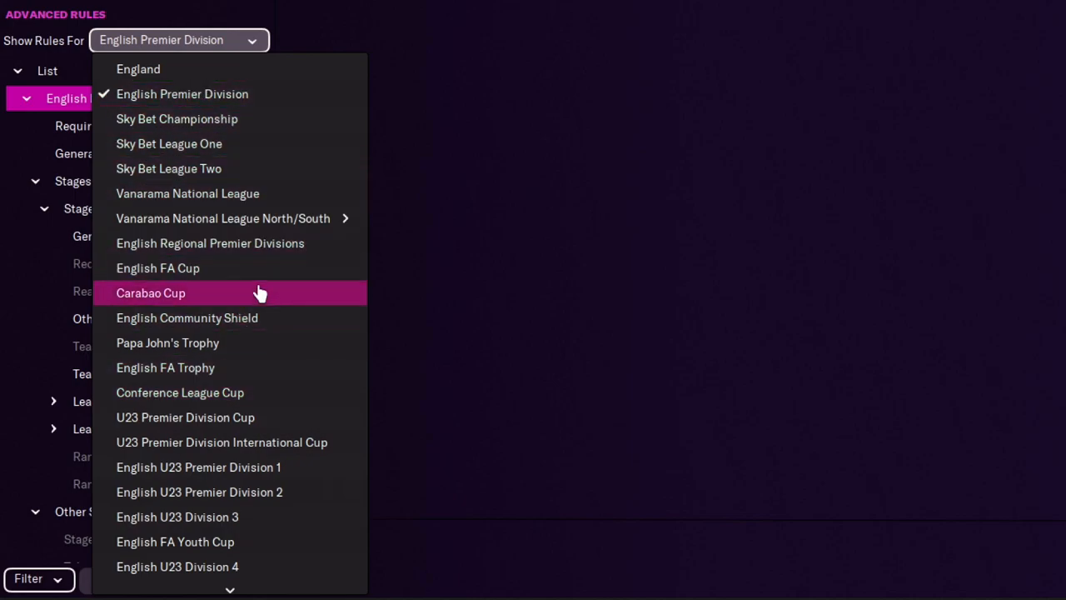
mouse_move(246, 268)
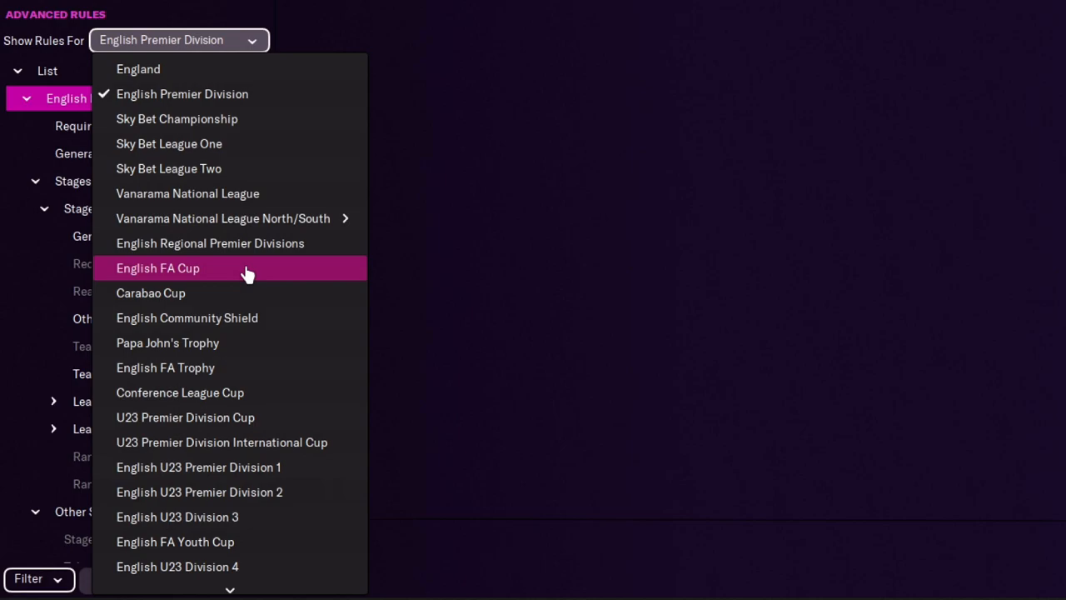
mouse_move(241, 287)
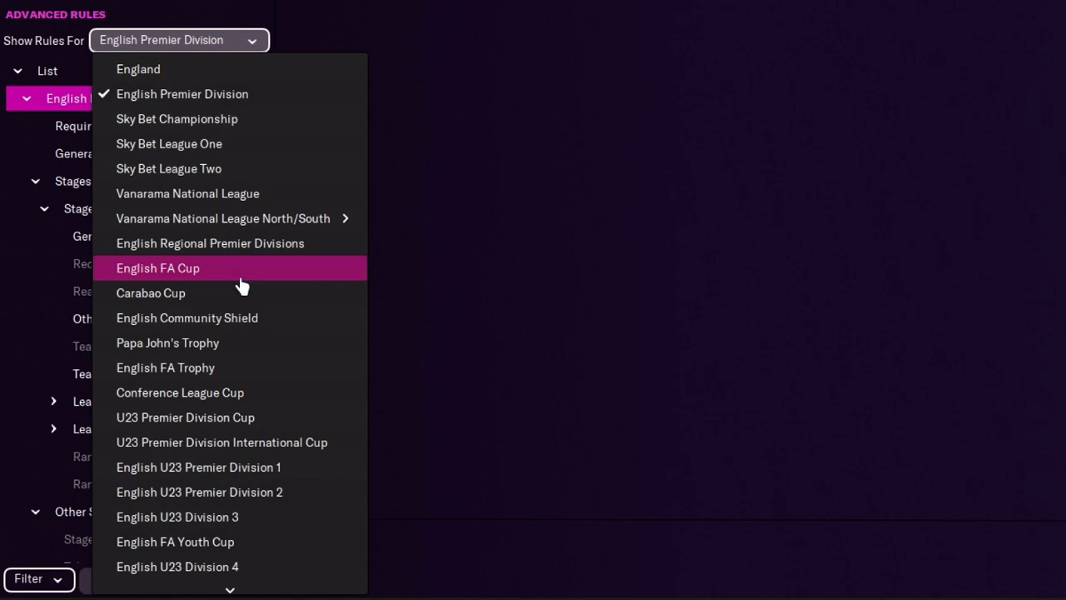
mouse_move(241, 103)
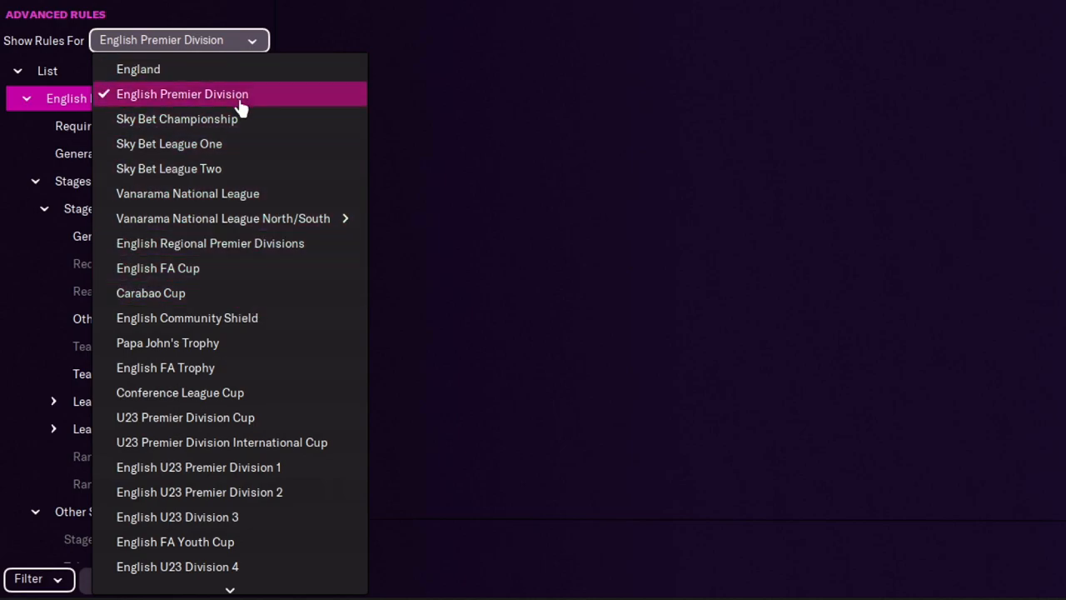
mouse_move(207, 82)
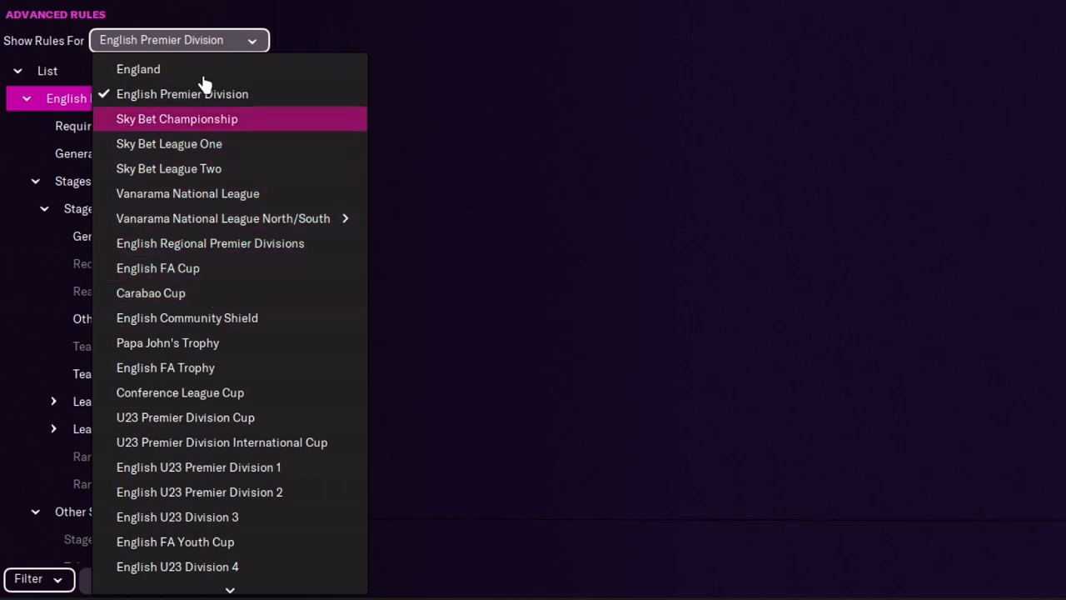
click(139, 70)
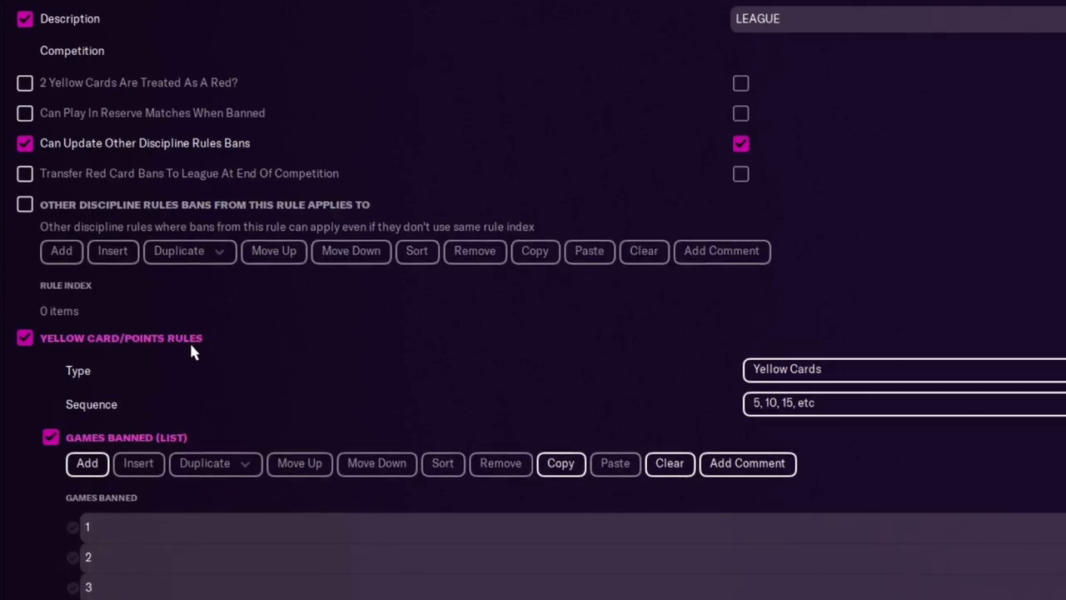
Keep the plain Yellow Cards counting type, review the ban rules, then go to Test Competitions
click(900, 370)
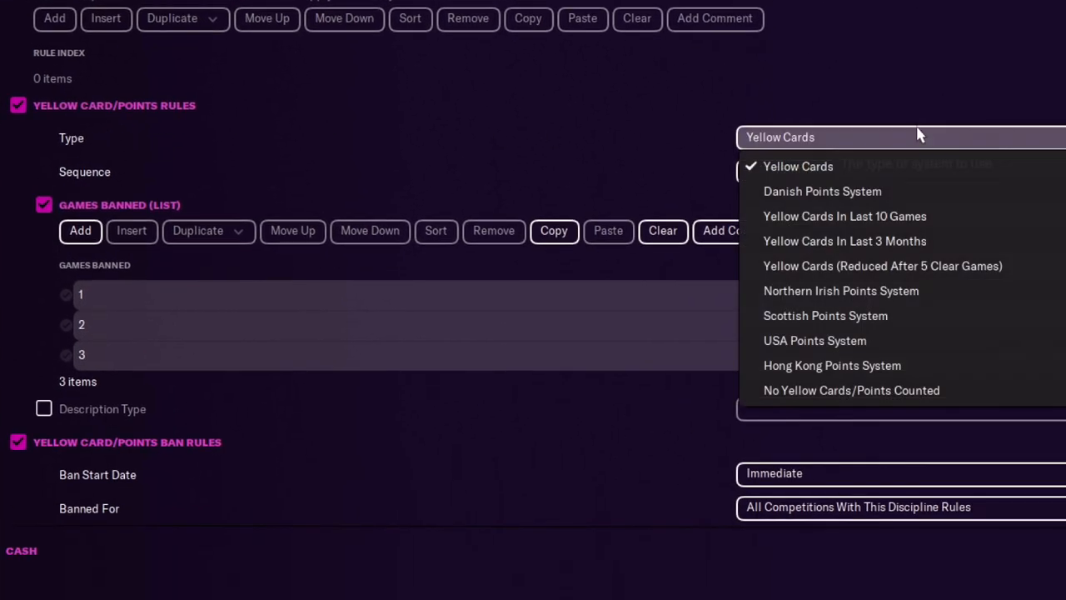
click(796, 166)
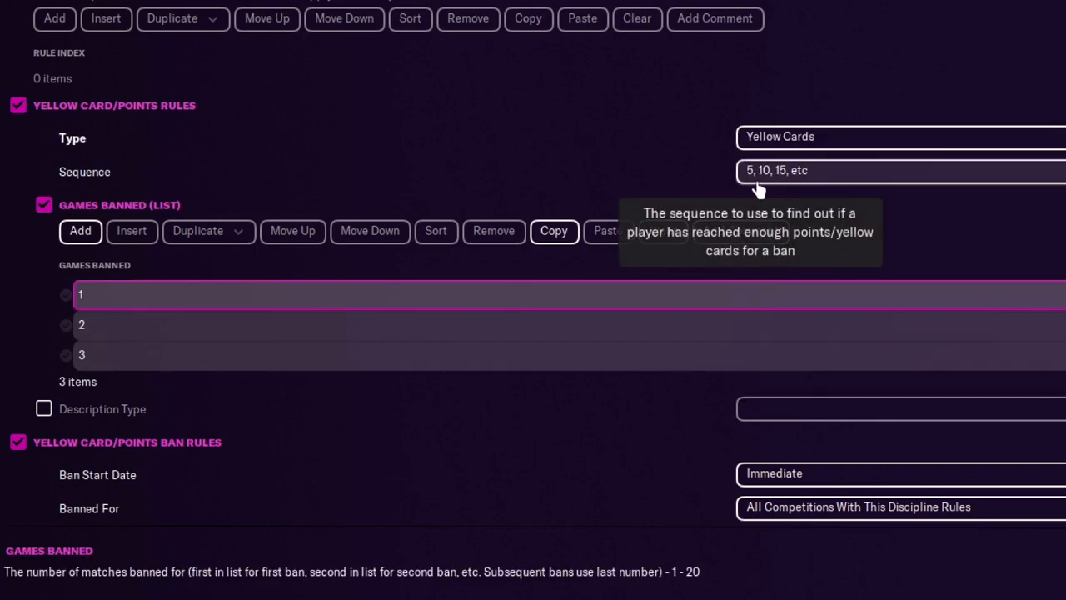
mouse_move(310, 327)
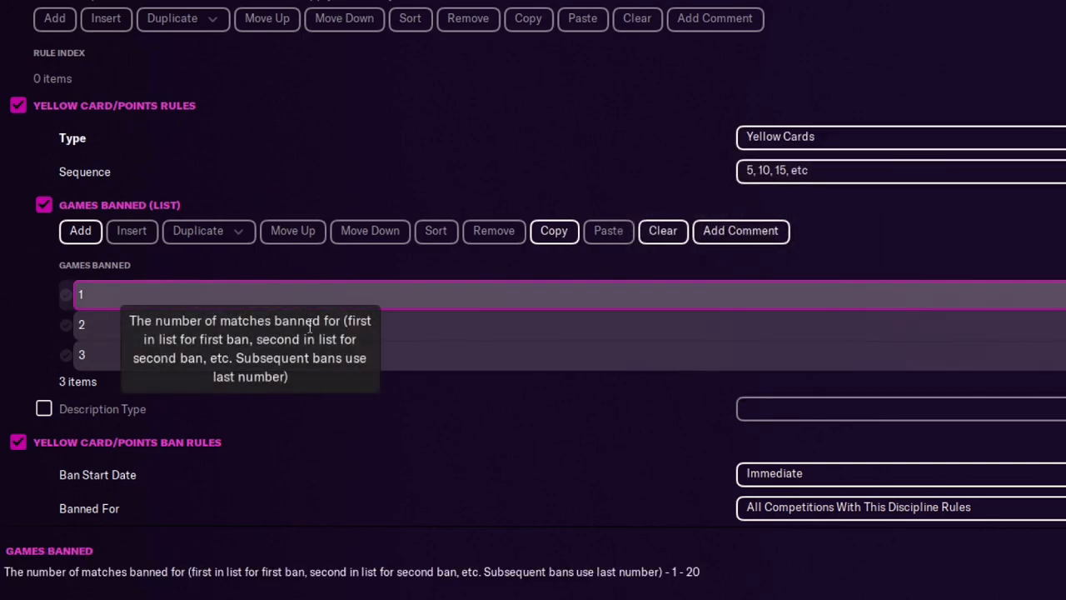
mouse_move(316, 356)
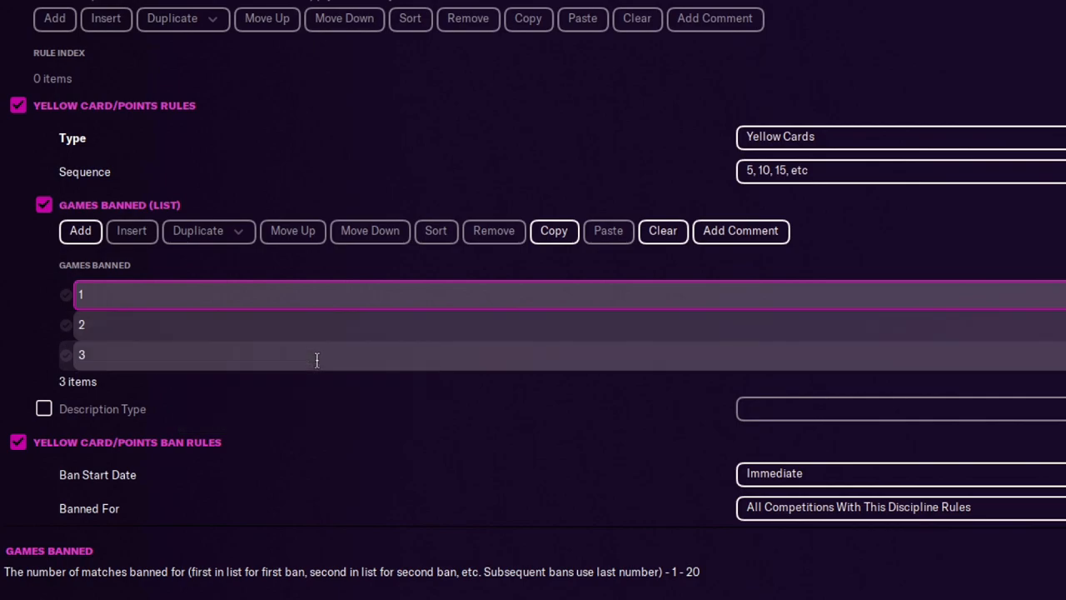
scroll(down, 3)
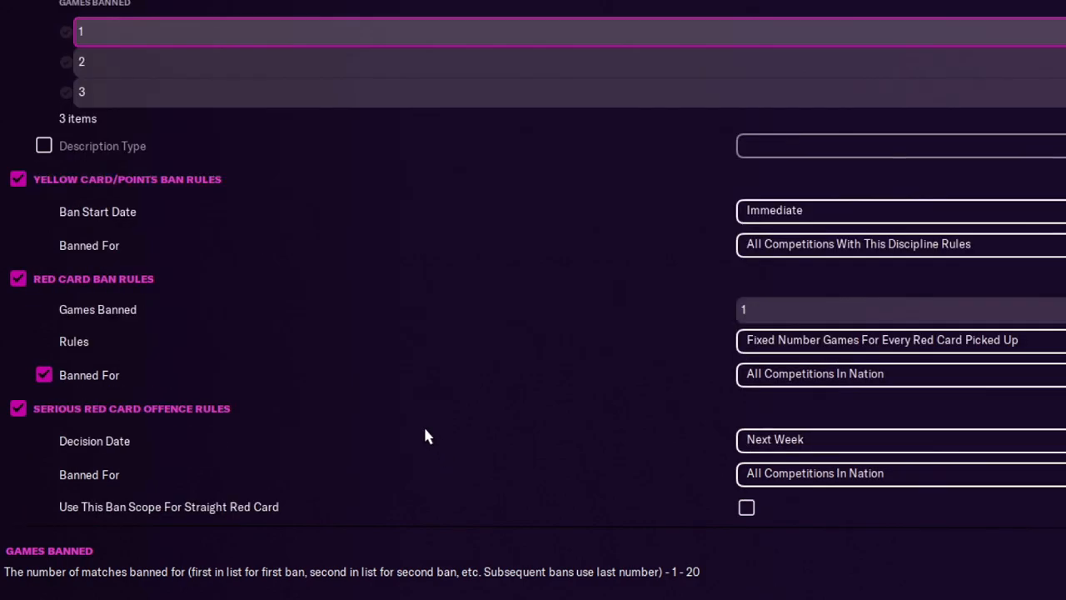
mouse_move(207, 210)
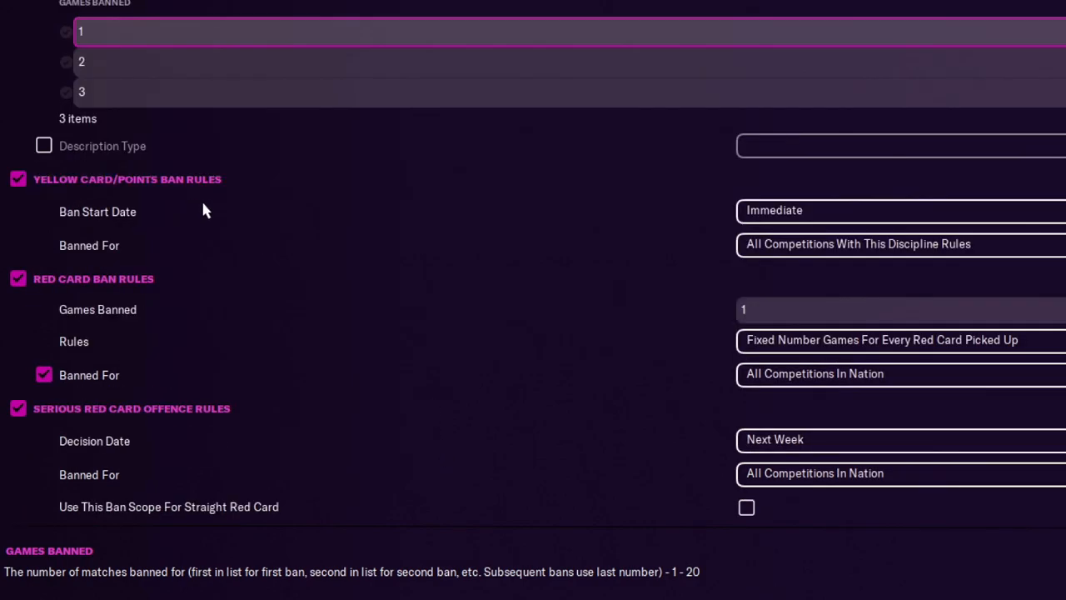
mouse_move(491, 263)
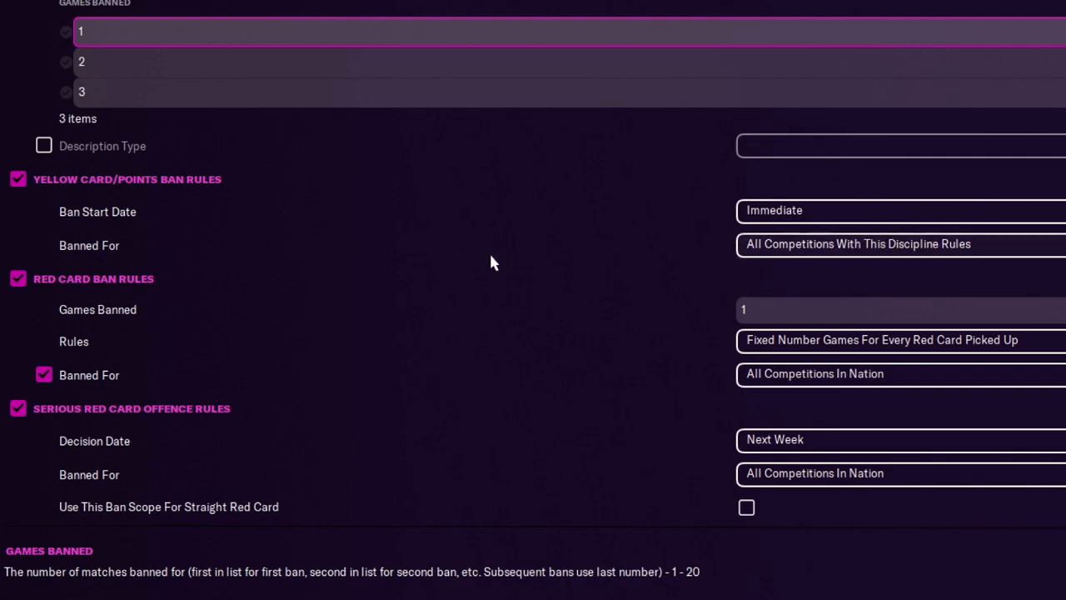
mouse_move(940, 253)
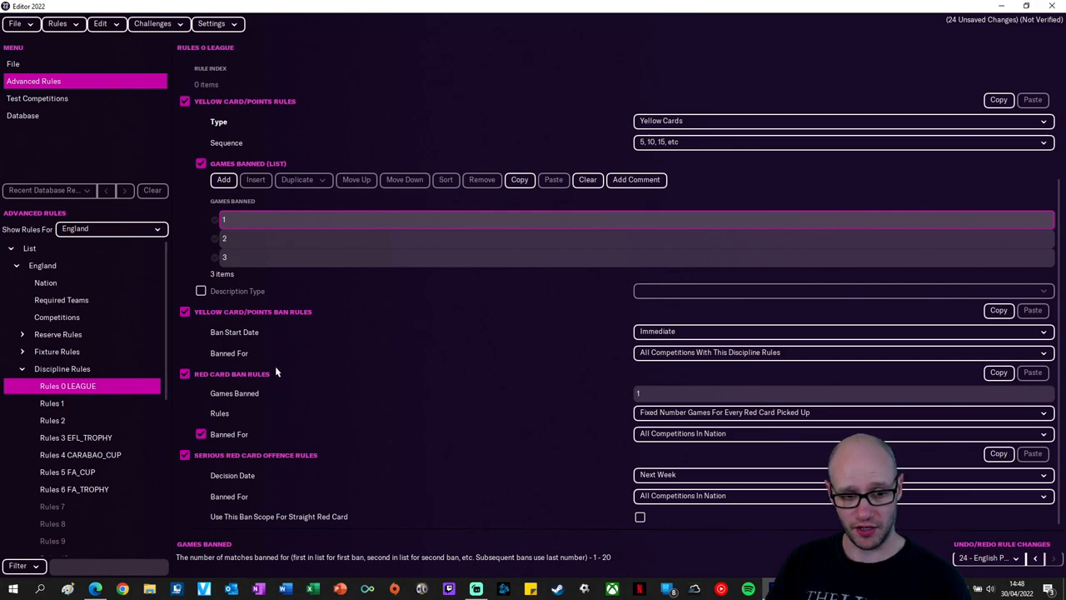
mouse_move(573, 483)
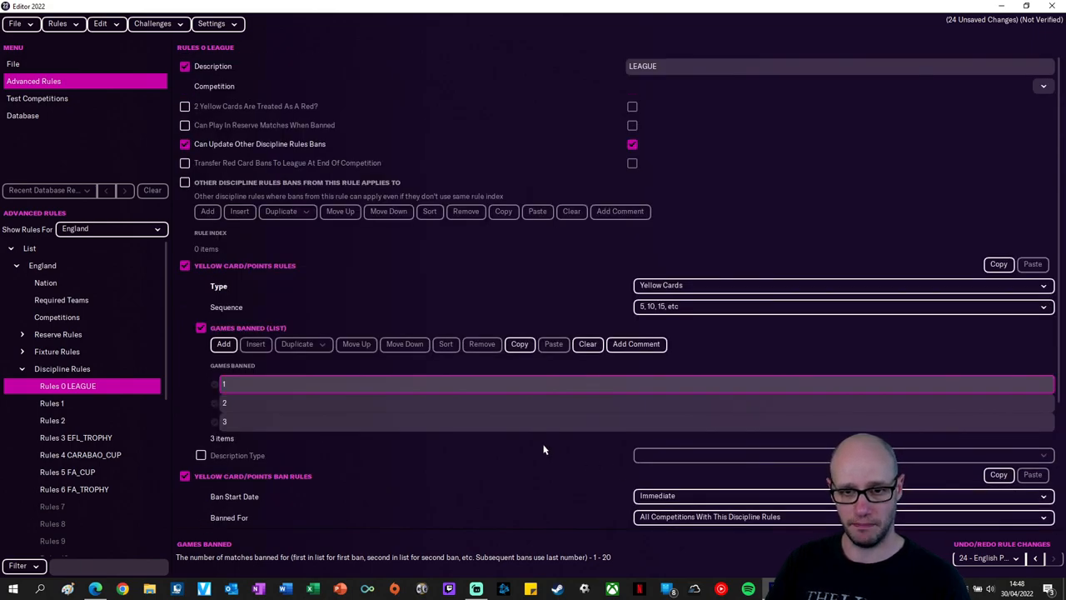
mouse_move(157, 381)
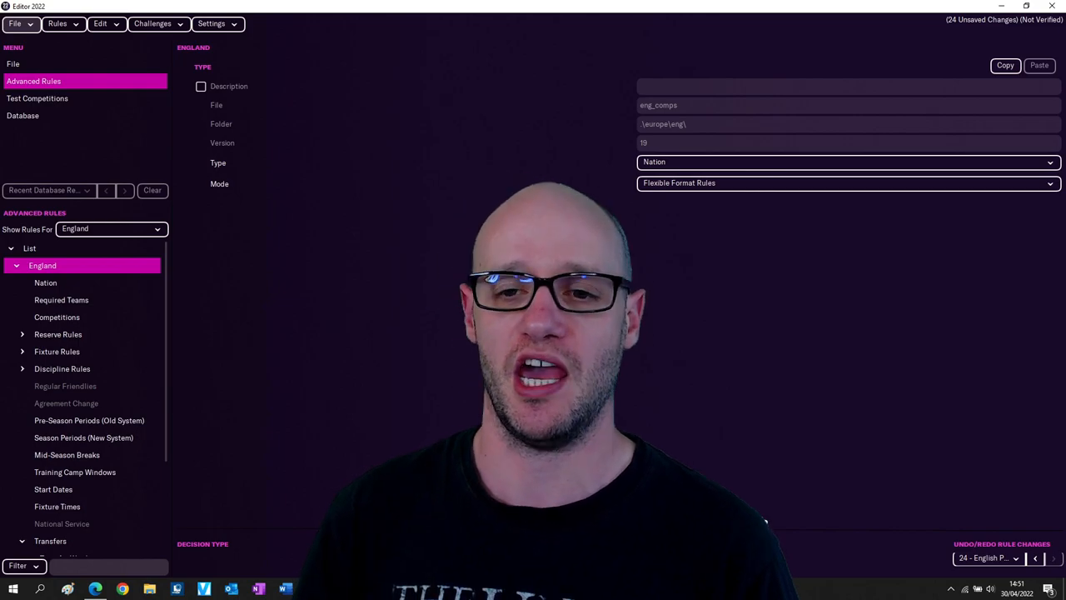
click(37, 98)
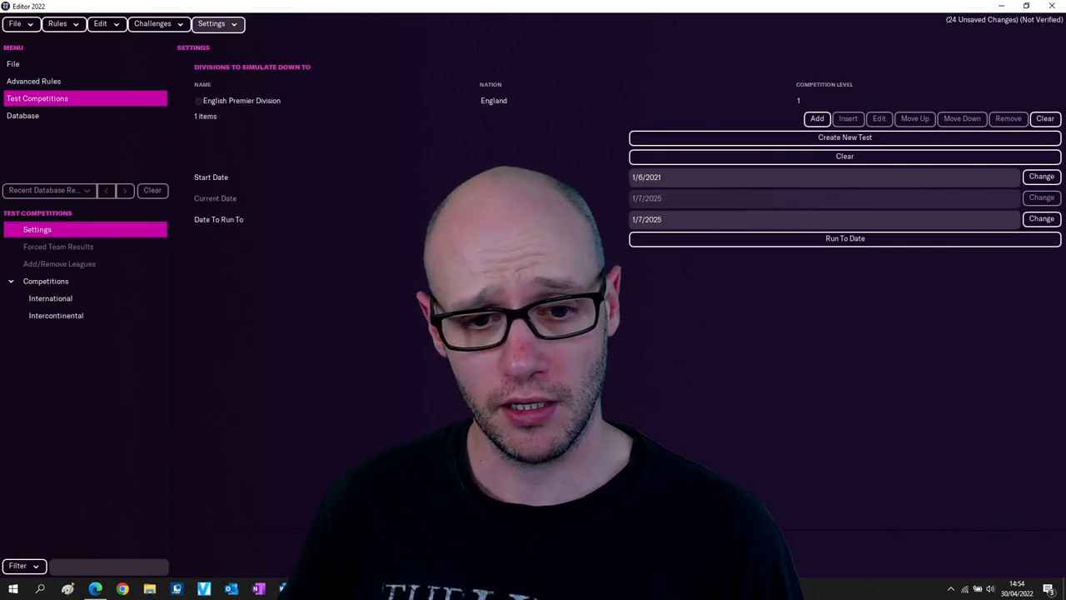